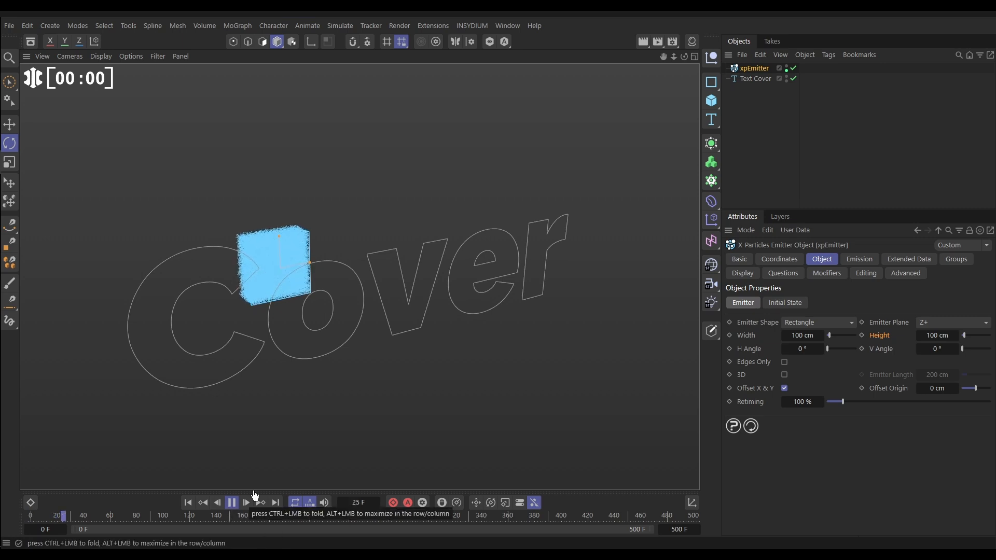
# Step: Review the xpEmitter emission settings (birthrate 4000, frames 0–50) and replay the simulation
pyautogui.click(231, 505)
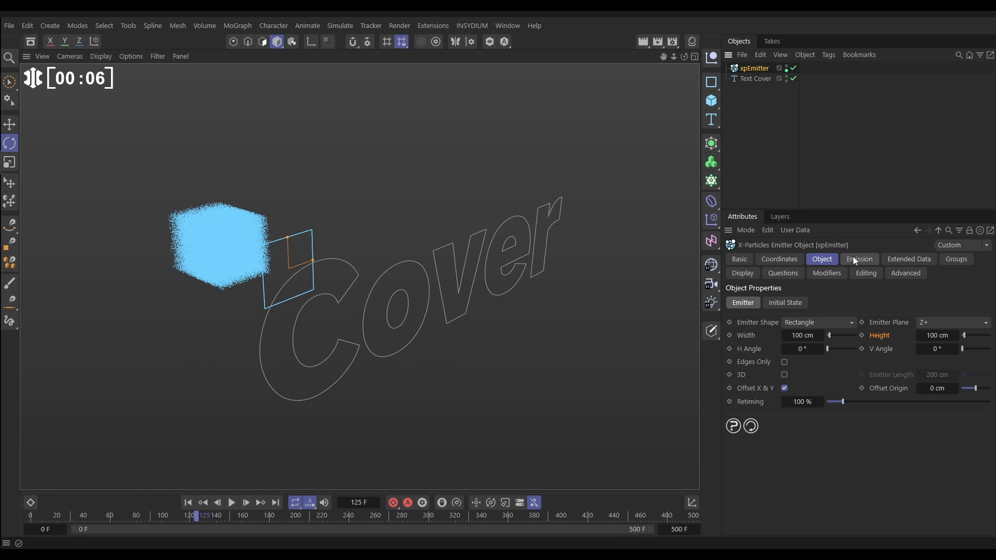
pyautogui.click(859, 259)
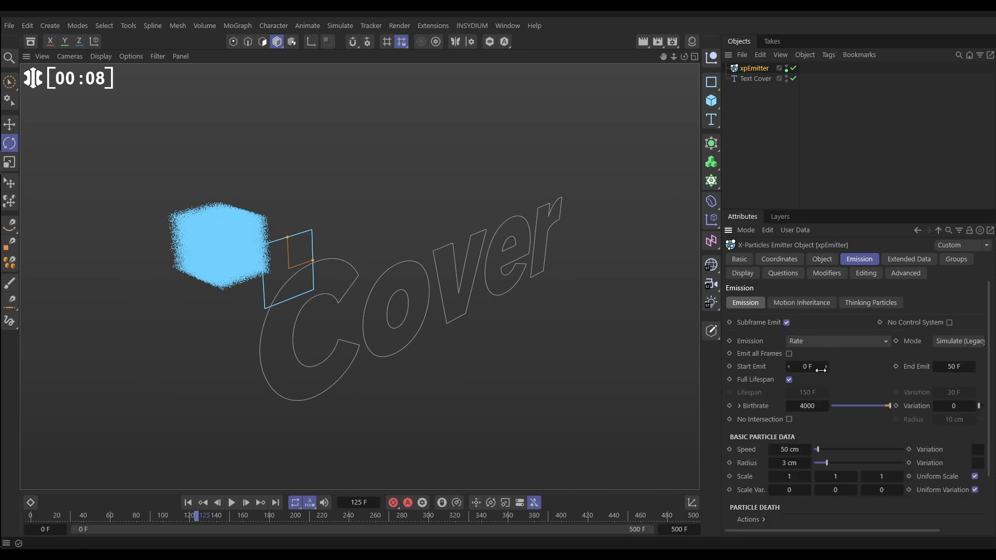
pyautogui.moveTo(743, 372)
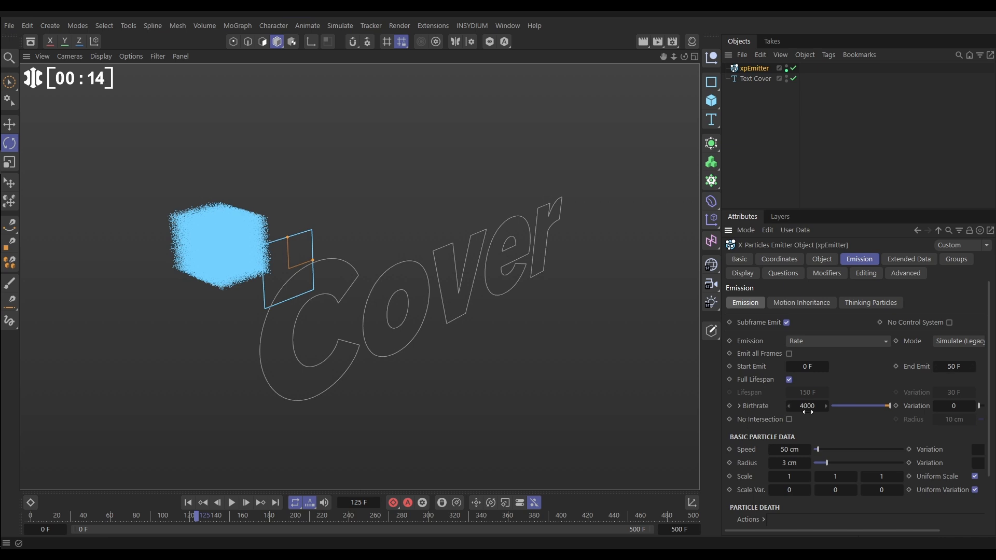
pyautogui.moveTo(802, 520)
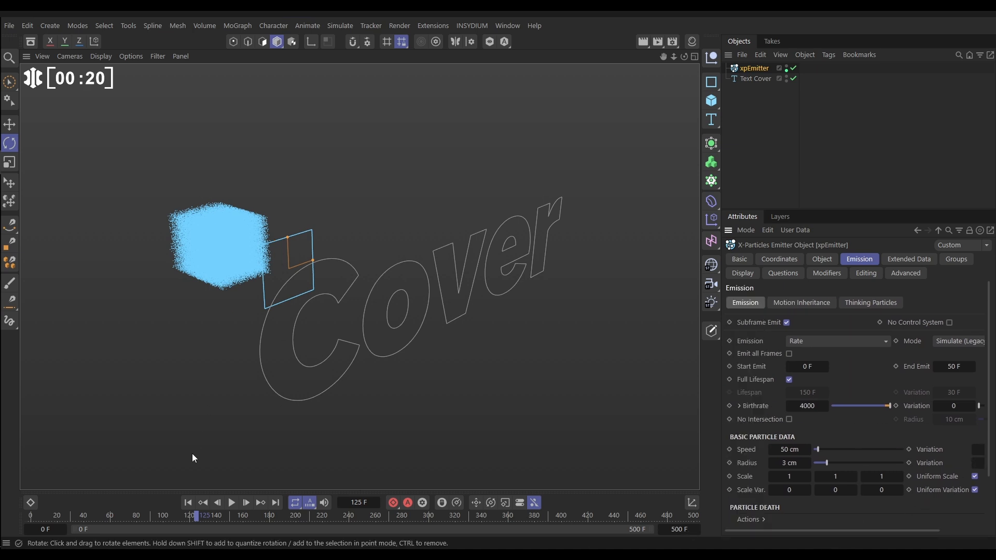
pyautogui.click(231, 503)
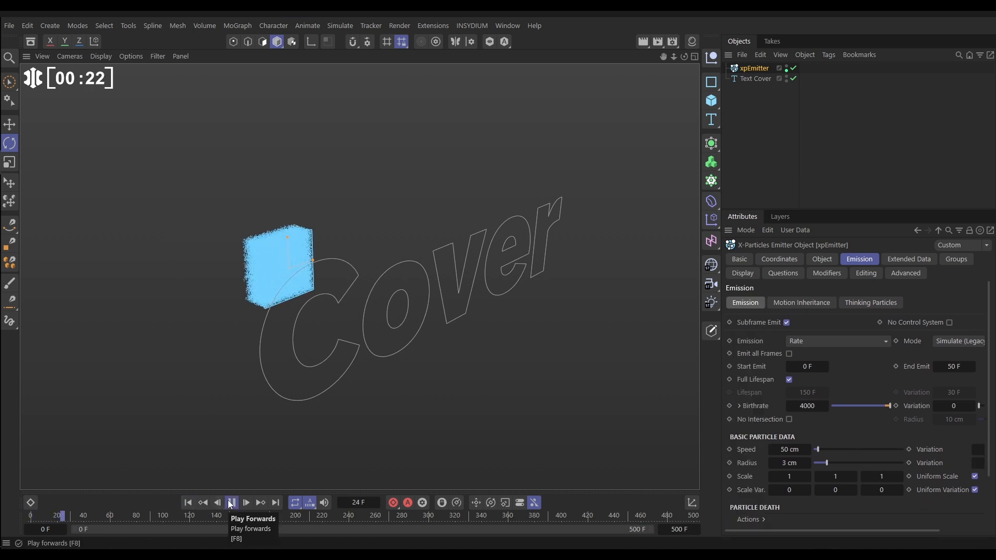
pyautogui.click(231, 502)
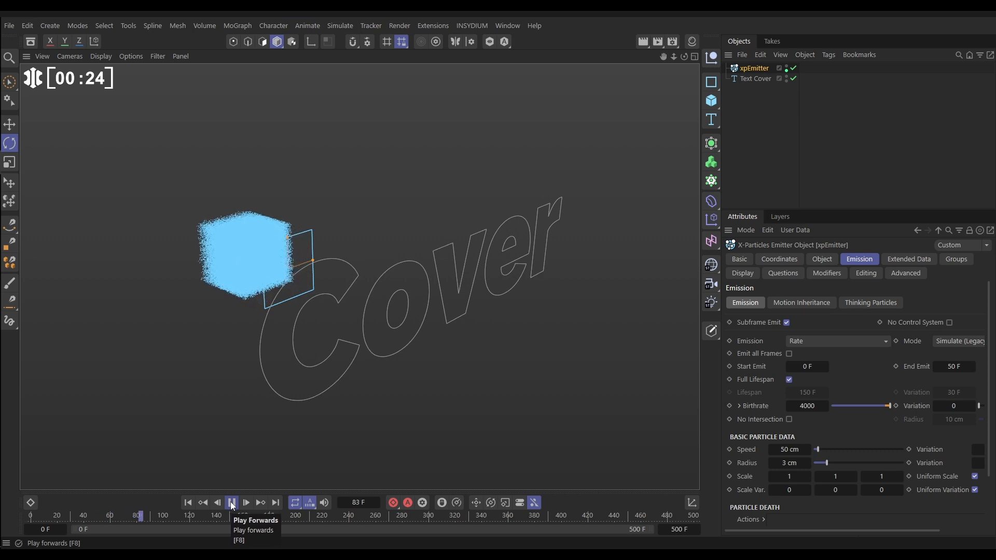
pyautogui.click(231, 502)
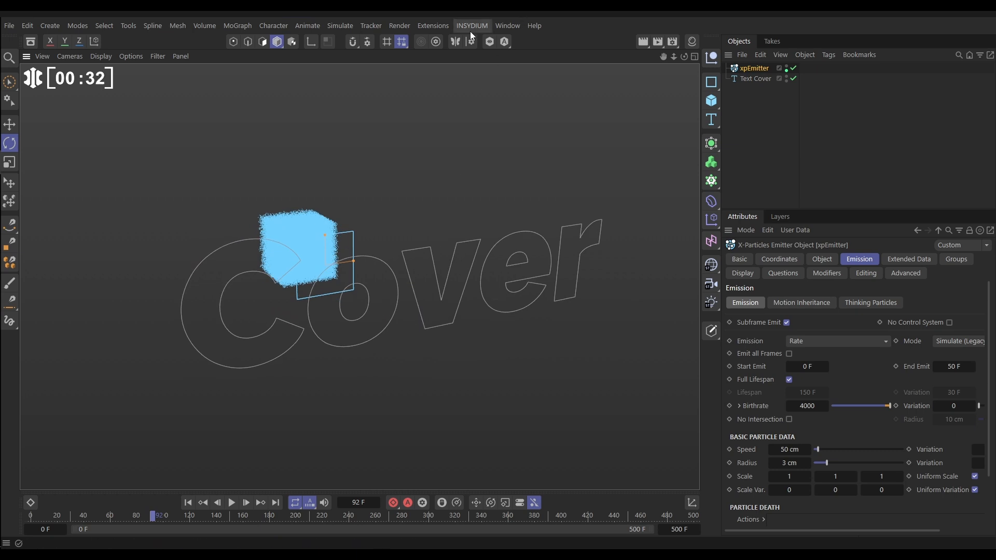
# Step: Add an nxCover modifier on the Text Cover spline with Operation set to Edges
pyautogui.click(471, 25)
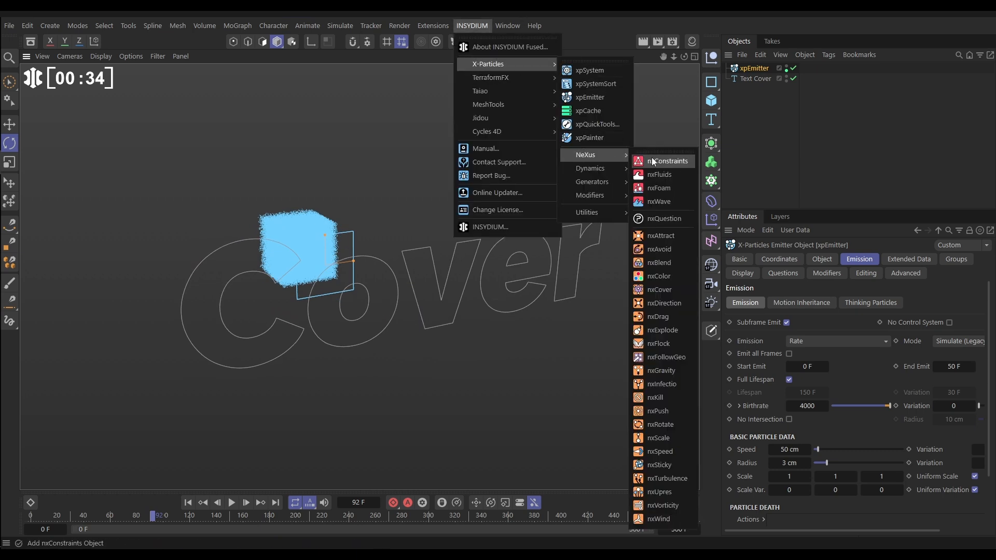
pyautogui.moveTo(660, 290)
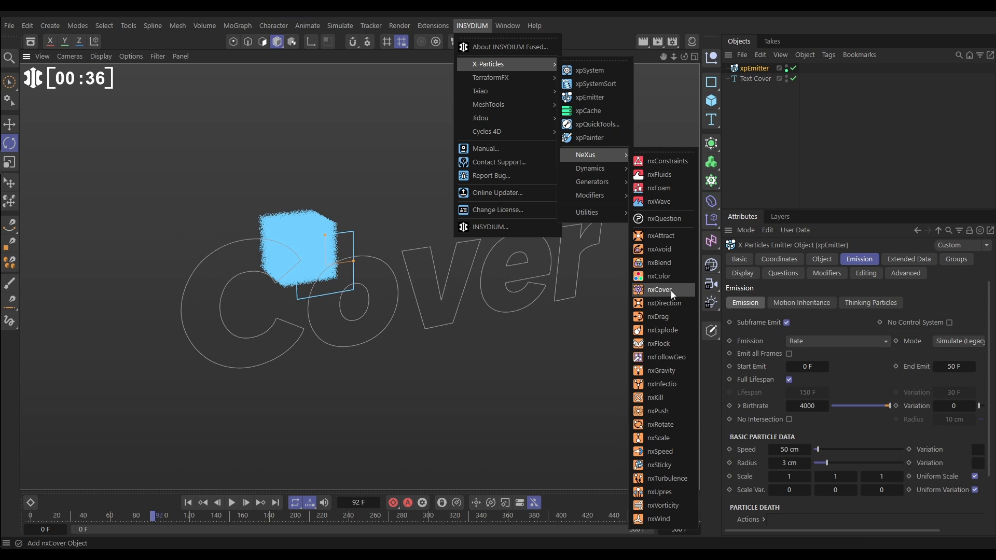
pyautogui.click(660, 289)
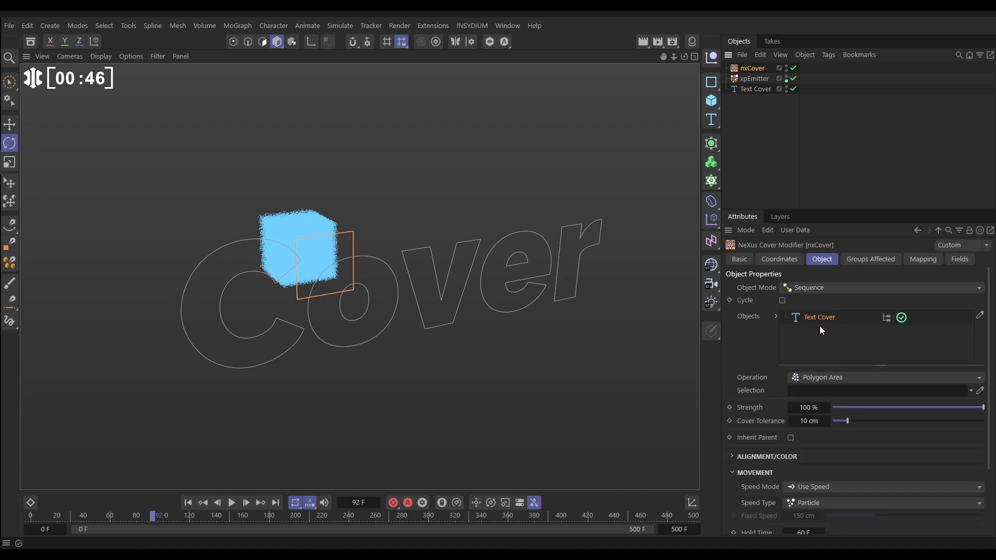
pyautogui.click(884, 377)
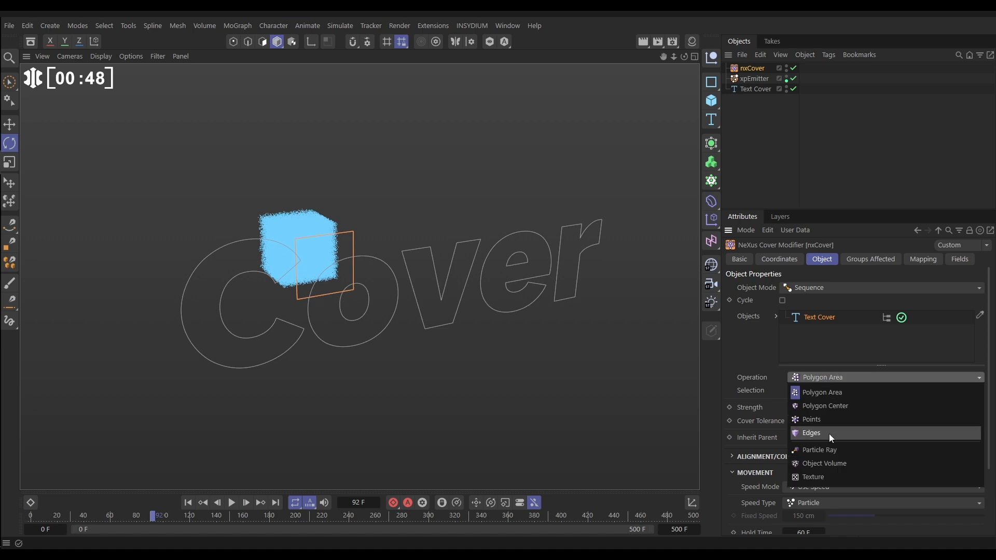
pyautogui.click(812, 433)
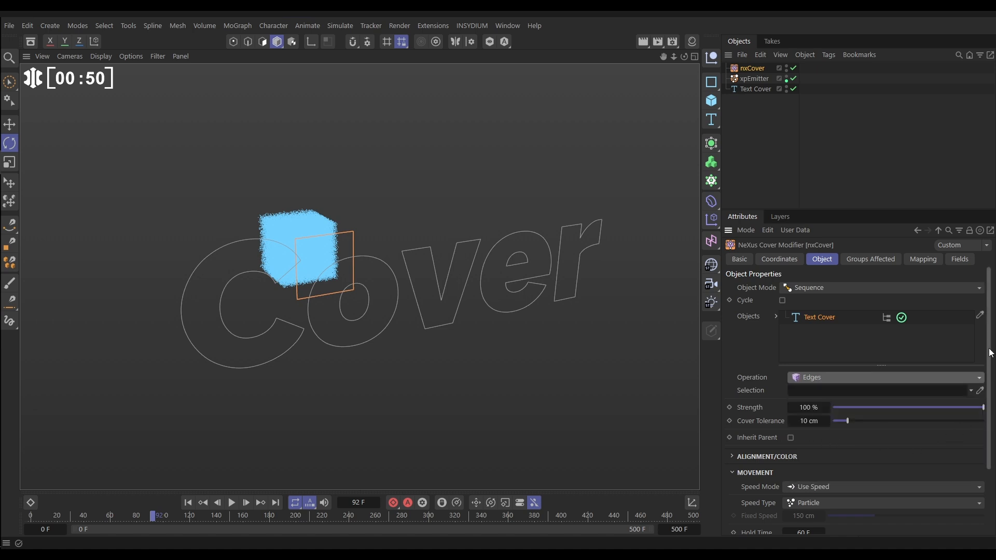
pyautogui.scroll(-3)
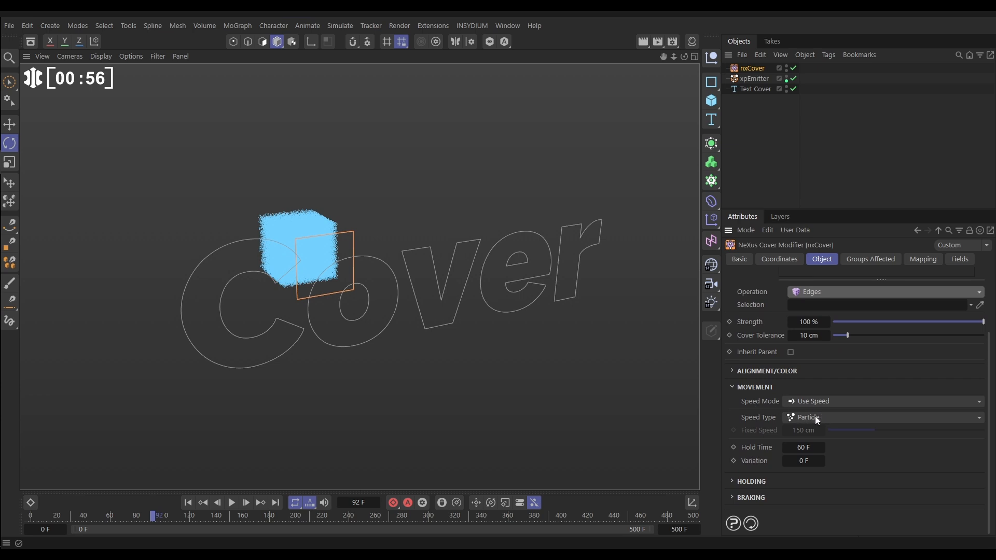
pyautogui.moveTo(769, 454)
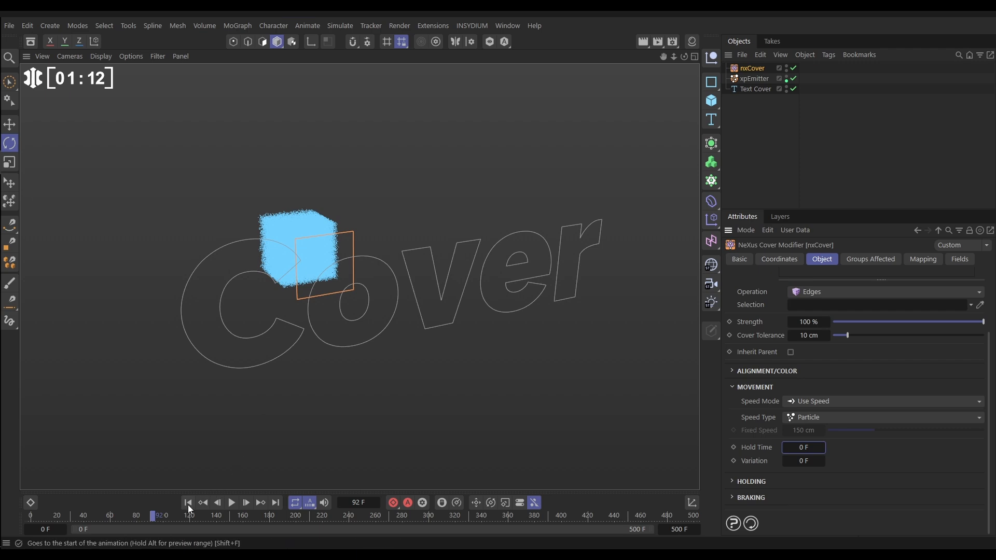
# Step: Replay with the Text Cover spline hidden in the viewport, then select the xpEmitter
pyautogui.click(231, 502)
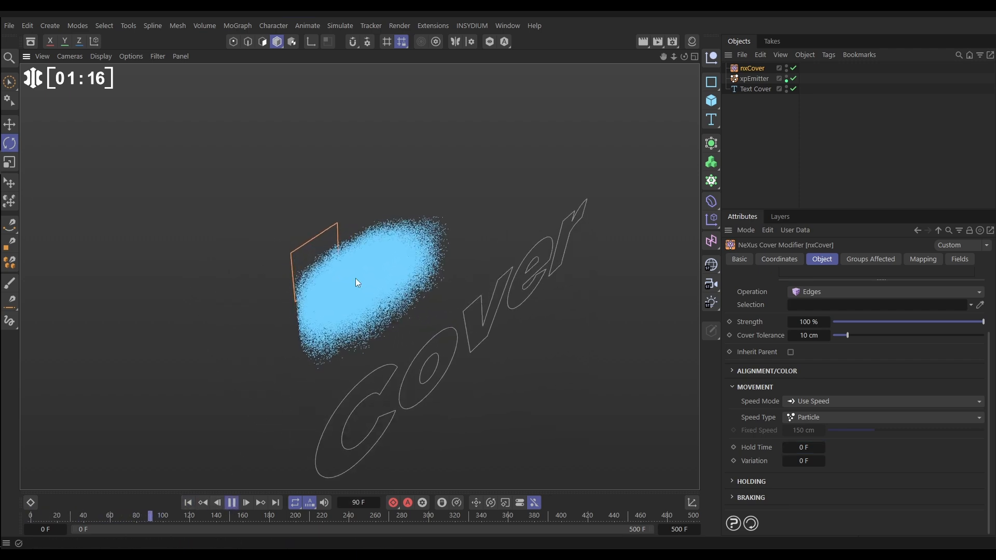
pyautogui.click(231, 503)
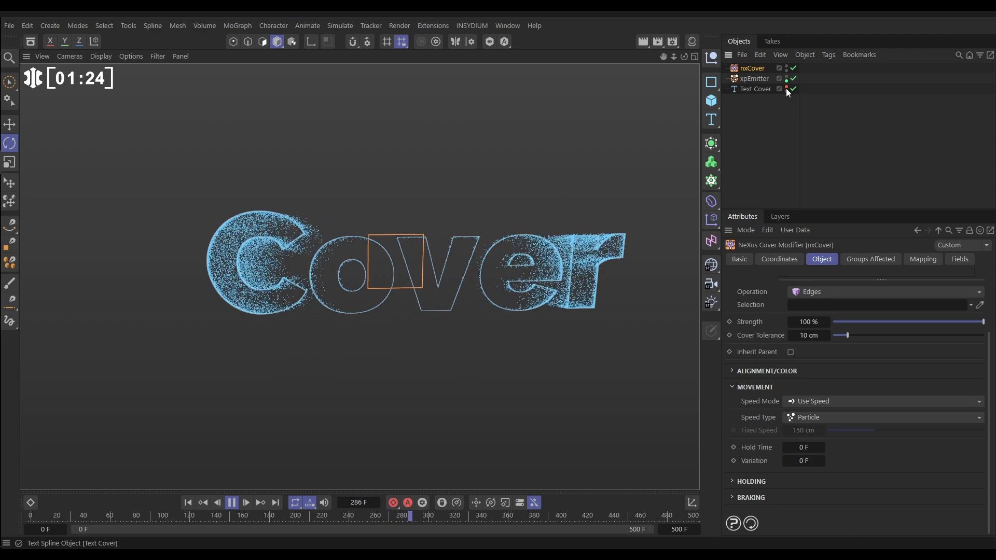
pyautogui.click(245, 502)
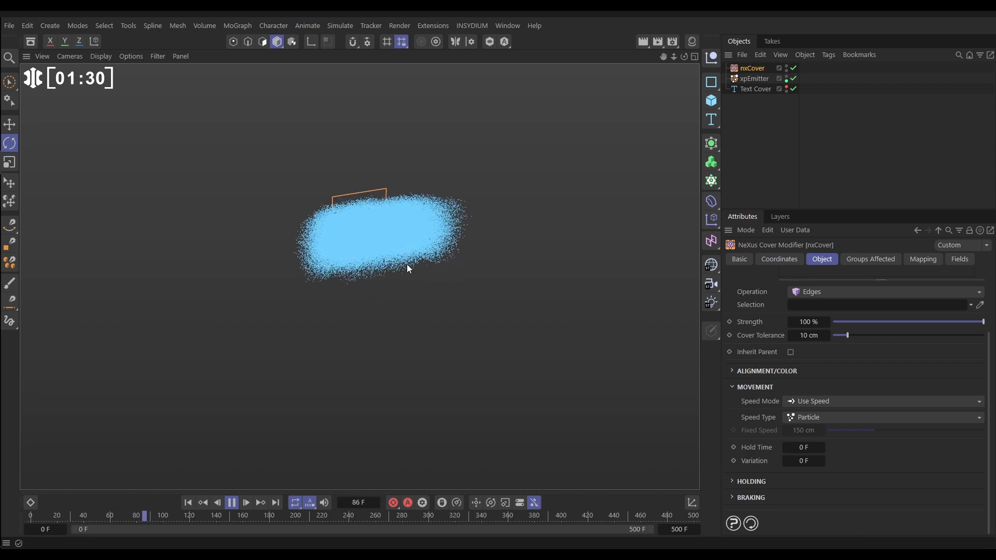
pyautogui.click(232, 502)
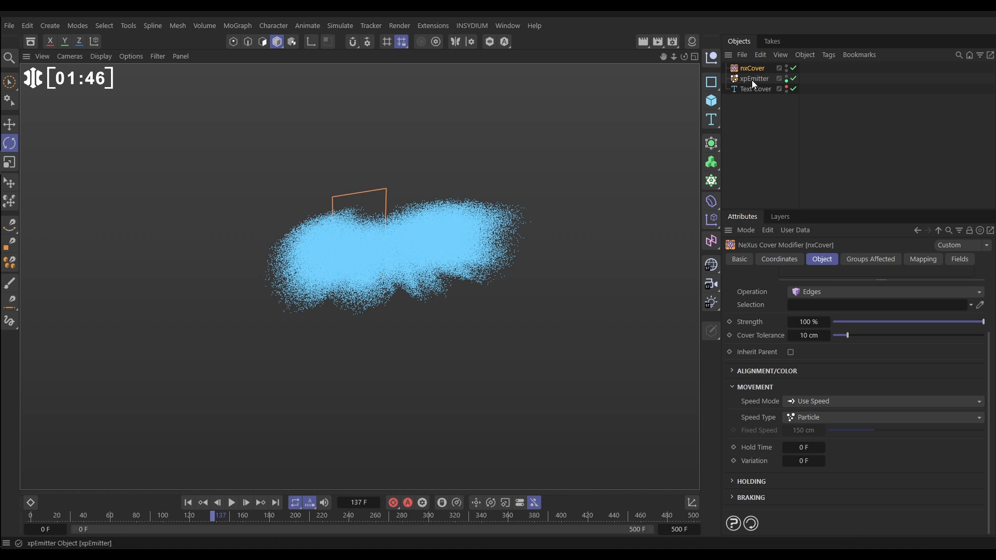
pyautogui.click(754, 78)
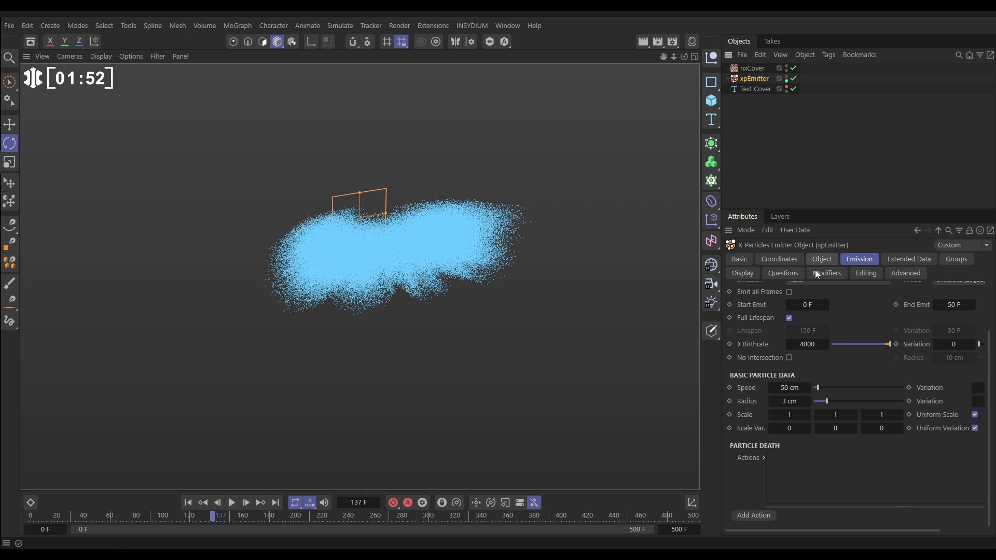
# Step: Set the xpEmitter width and height to 0 cm and replay the point-source stream
pyautogui.click(822, 261)
pyautogui.write('0')
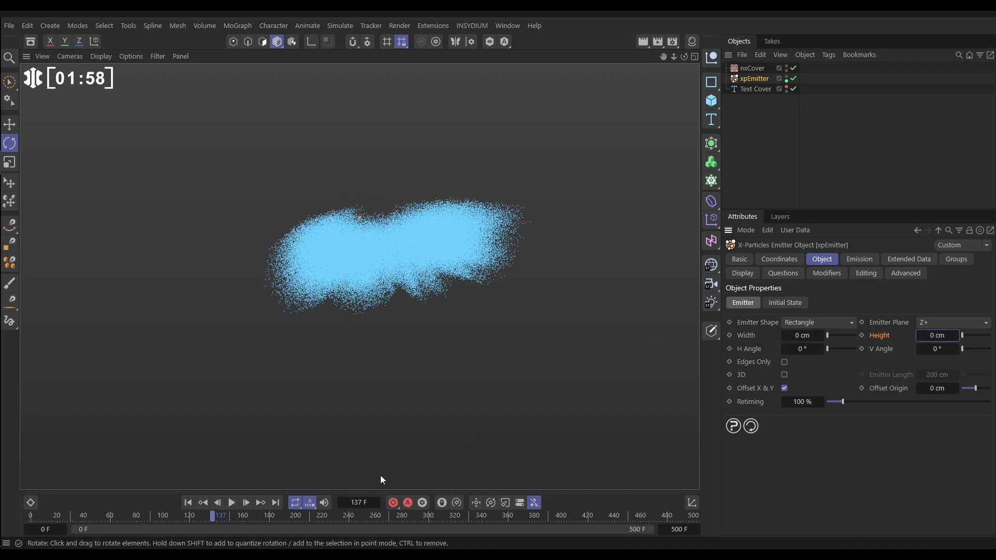
pyautogui.click(186, 502)
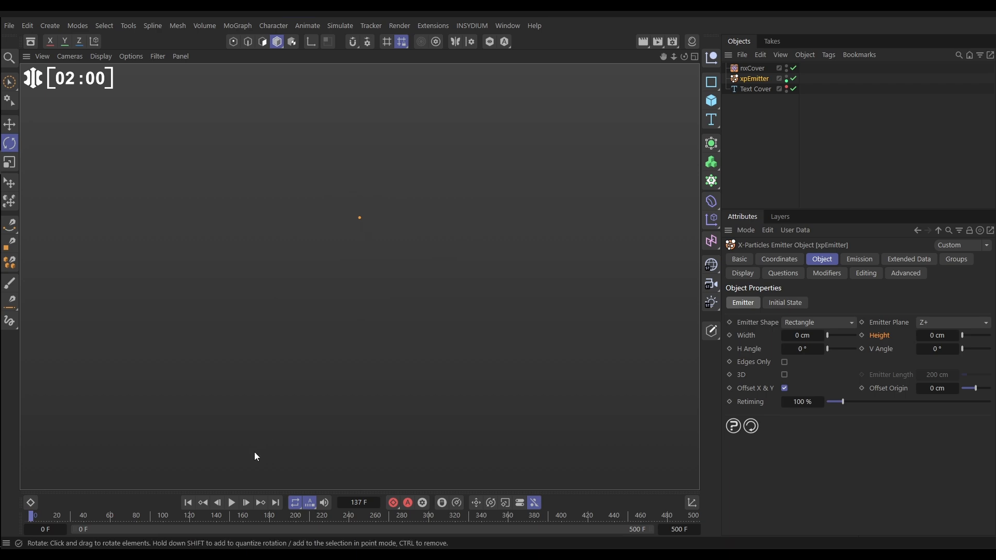
pyautogui.click(232, 502)
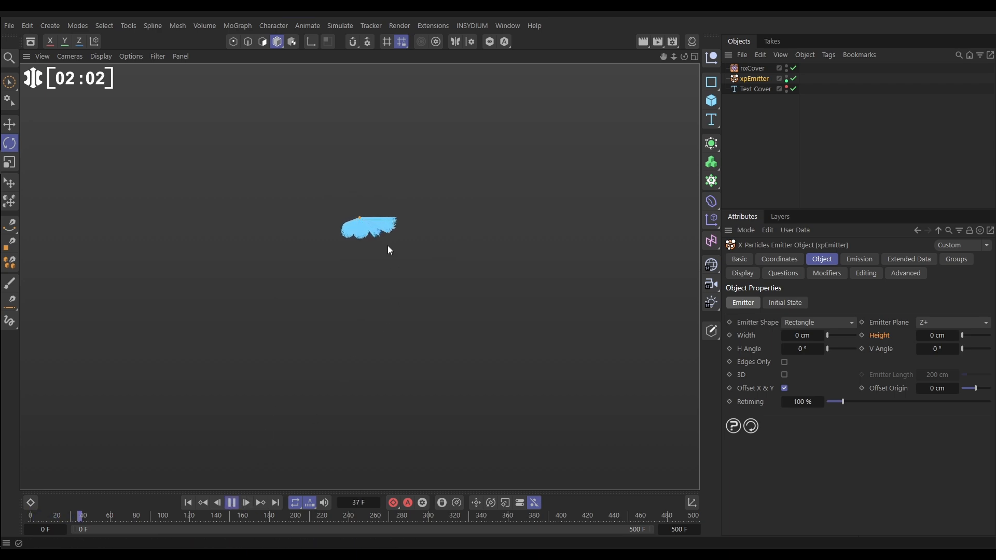
pyautogui.click(245, 502)
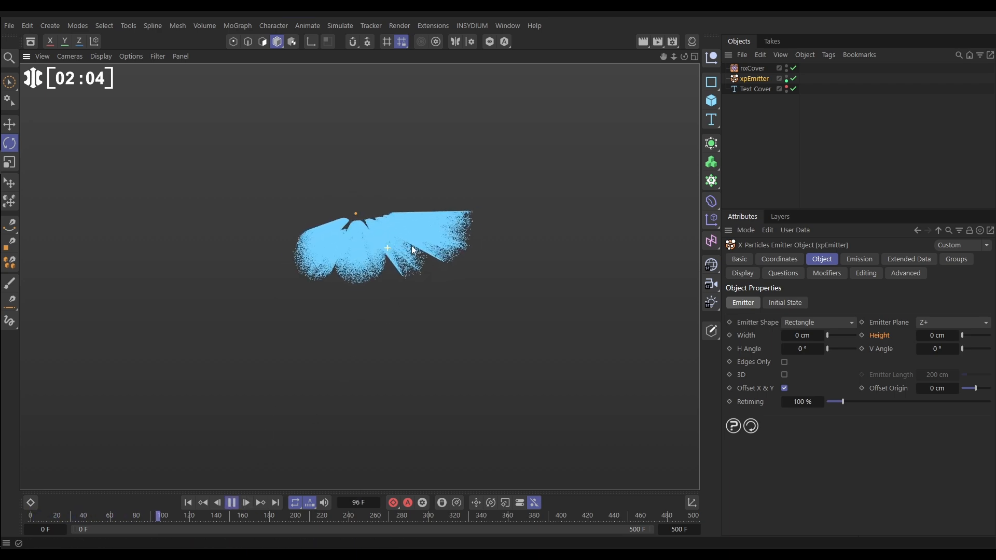
pyautogui.click(245, 502)
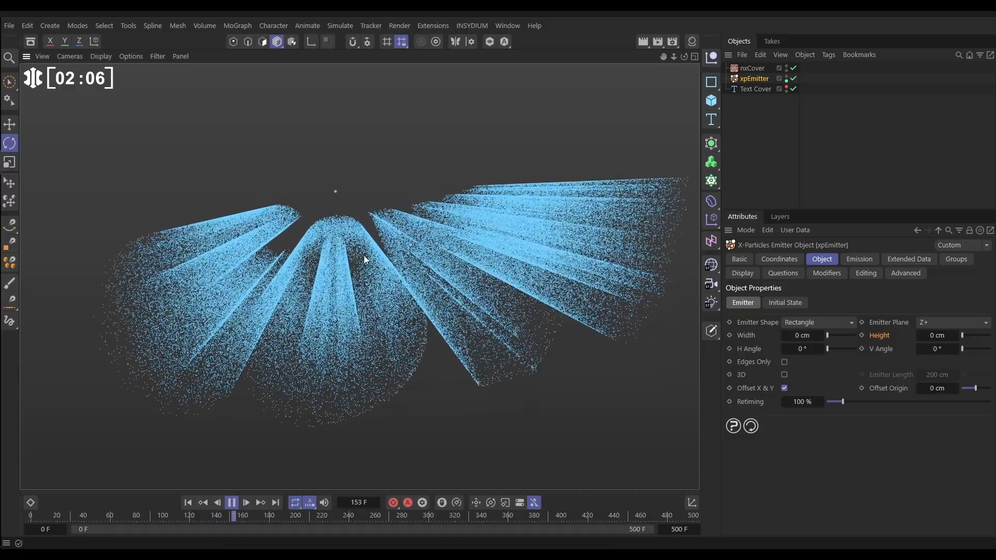
pyautogui.click(245, 503)
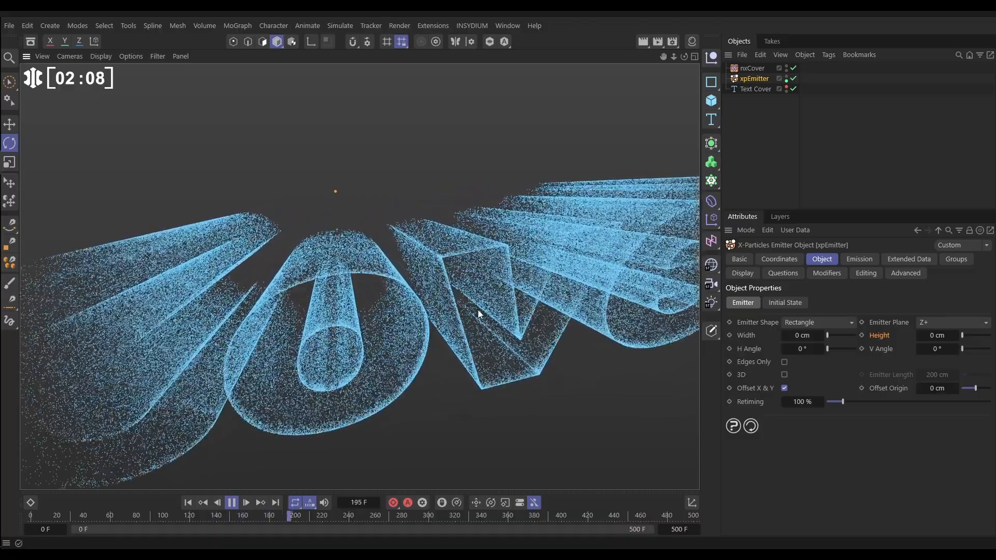
pyautogui.click(244, 502)
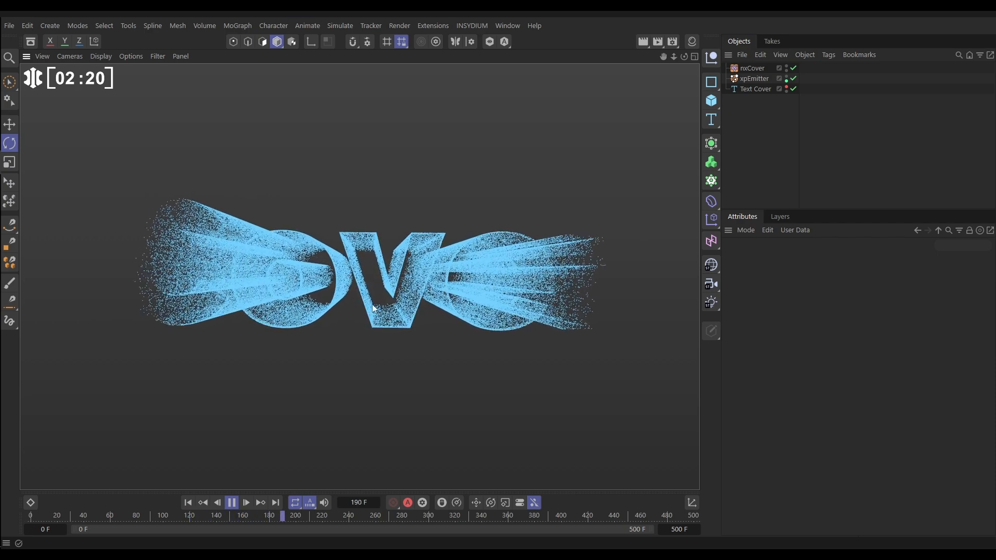
pyautogui.click(231, 502)
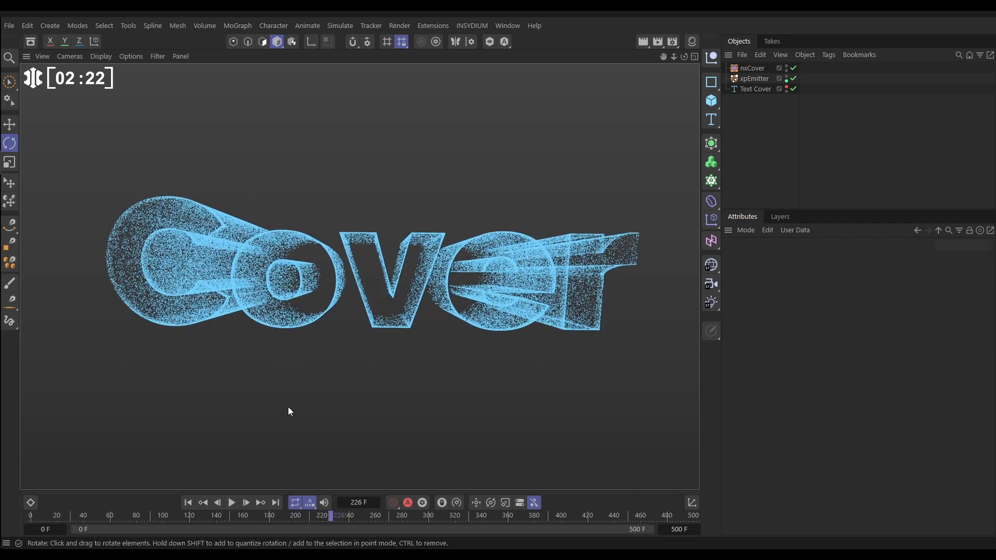
# Step: Add an nxTurbulence modifier with strength 20 and replay the swirling particles
pyautogui.click(471, 25)
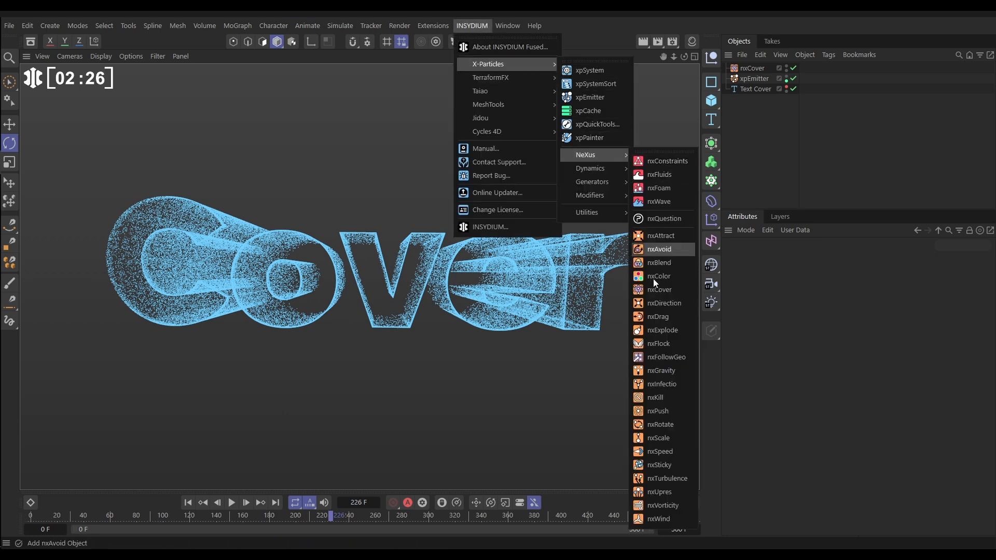
pyautogui.click(663, 479)
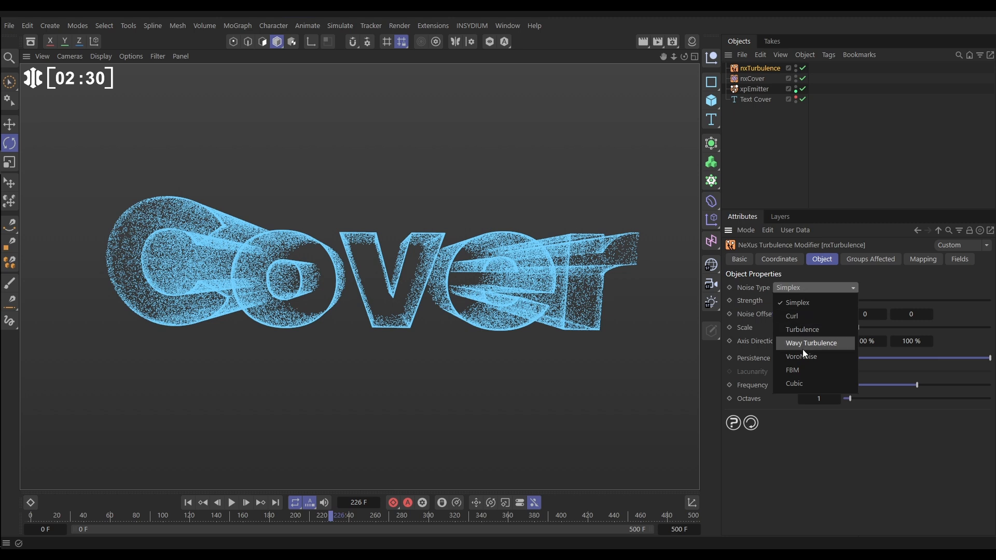
pyautogui.click(802, 356)
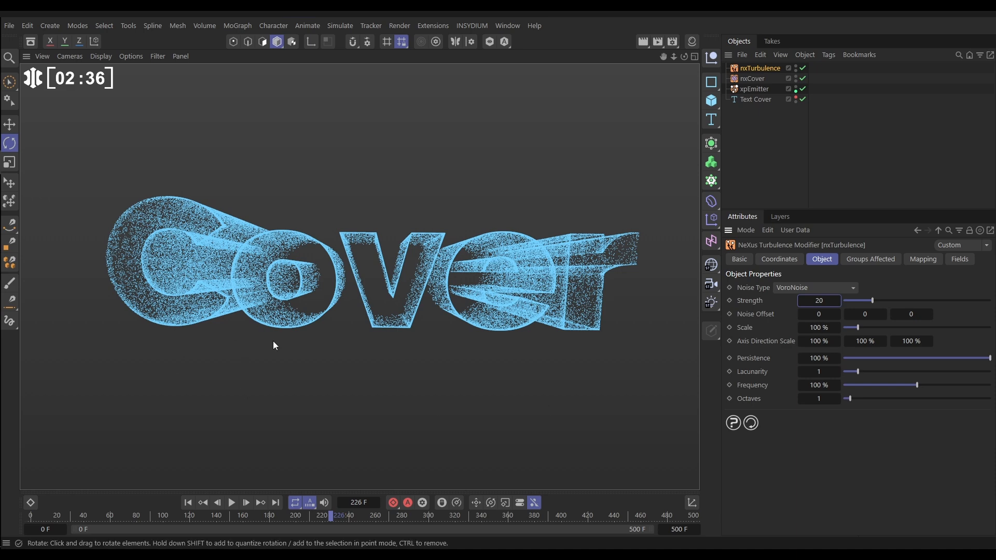
pyautogui.click(231, 504)
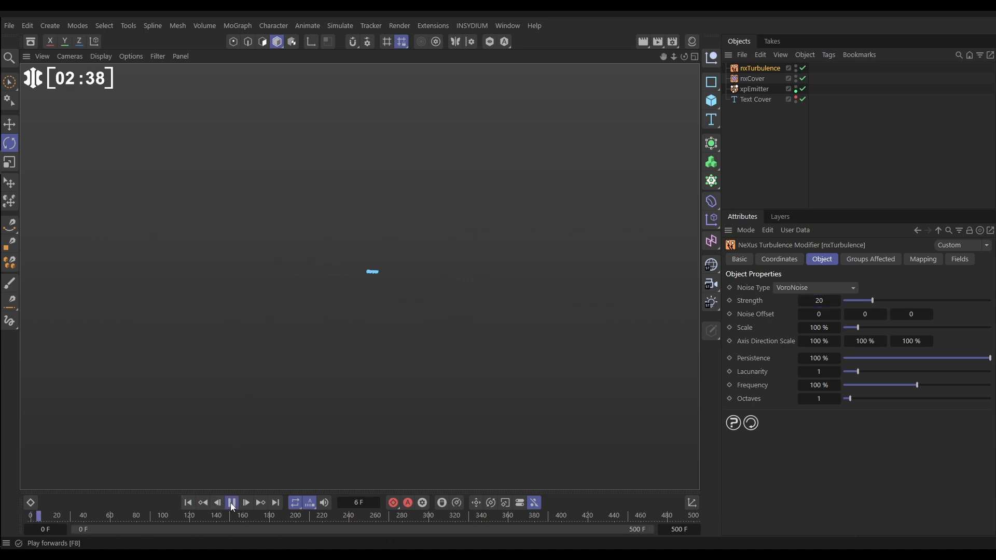
pyautogui.click(231, 503)
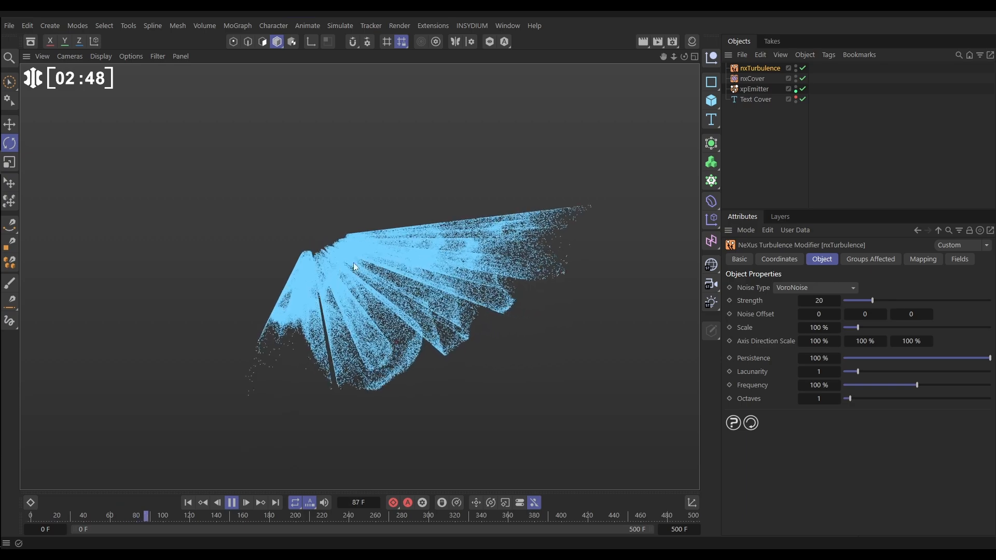
pyautogui.click(245, 502)
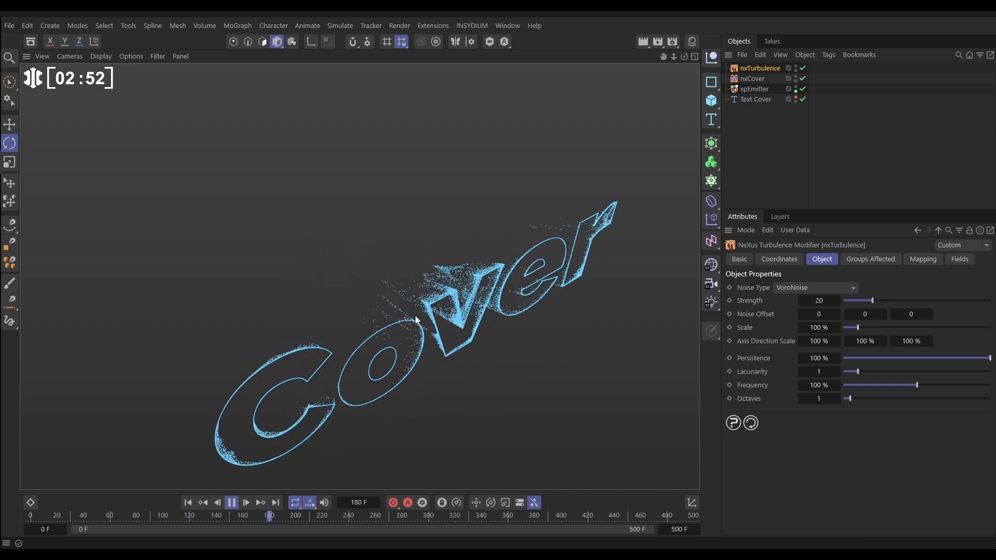
pyautogui.click(260, 502)
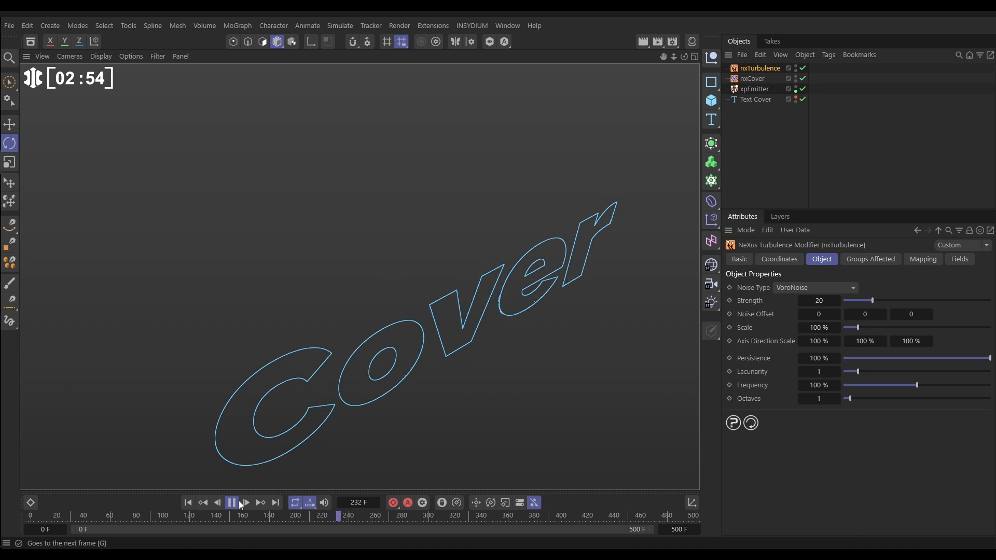
pyautogui.click(231, 502)
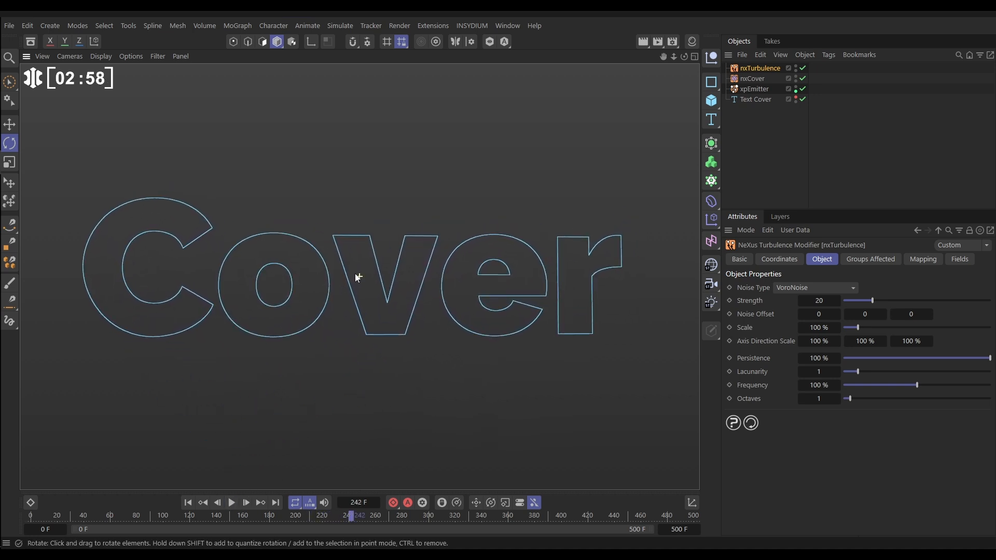
pyautogui.click(188, 502)
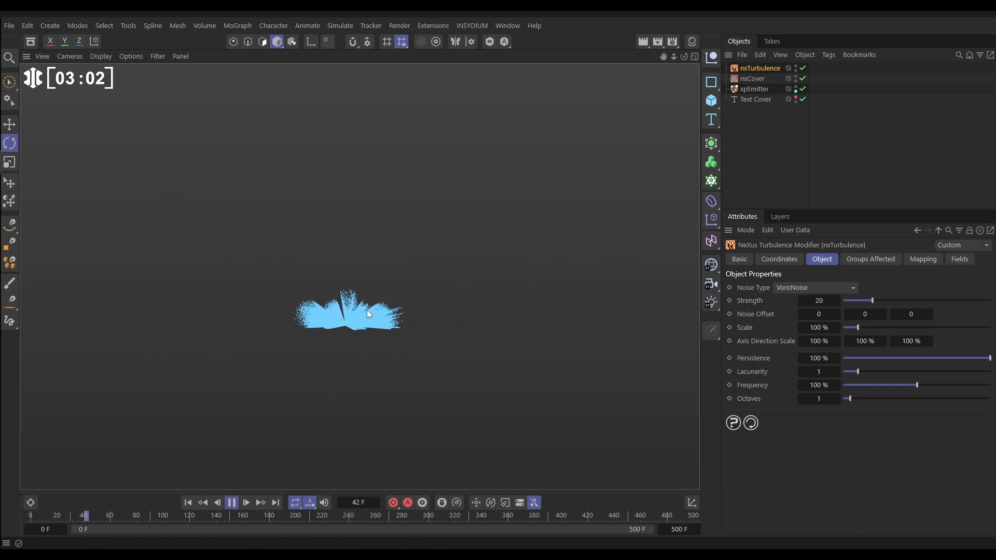
pyautogui.click(245, 502)
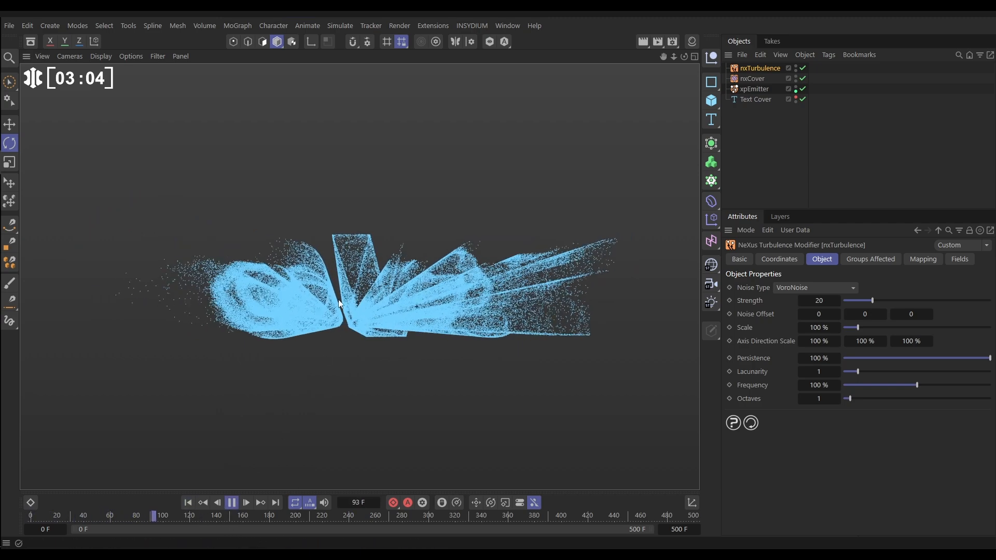
pyautogui.click(245, 502)
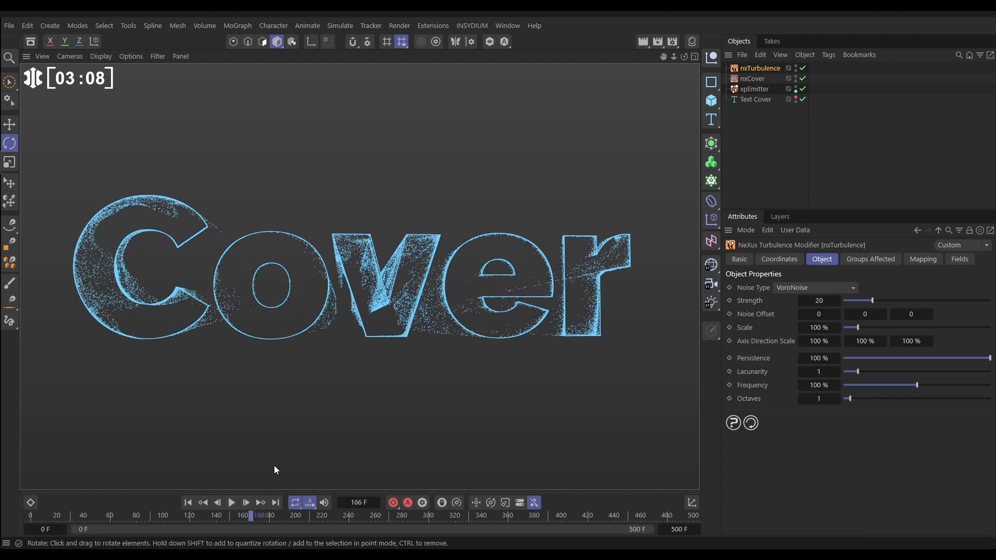
pyautogui.click(752, 78)
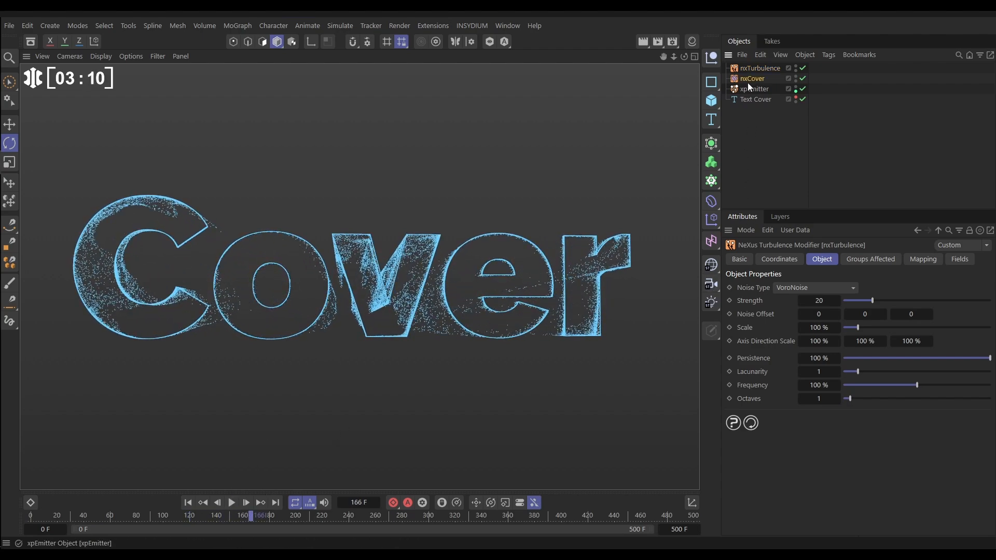
# Step: Select nxCover (Edges, 19% strength) and replay until particles fill the Cover letters
pyautogui.click(752, 78)
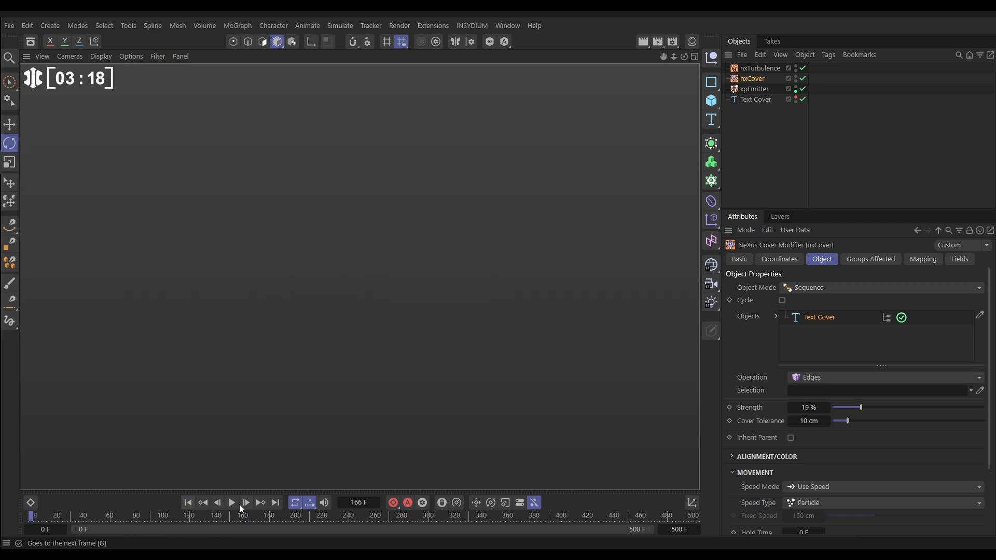
pyautogui.click(231, 502)
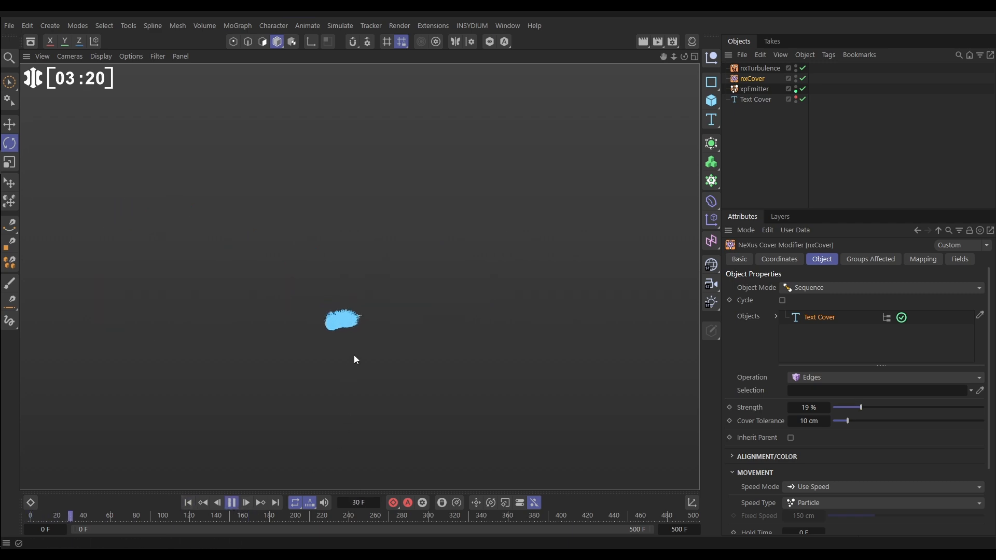
pyautogui.click(245, 503)
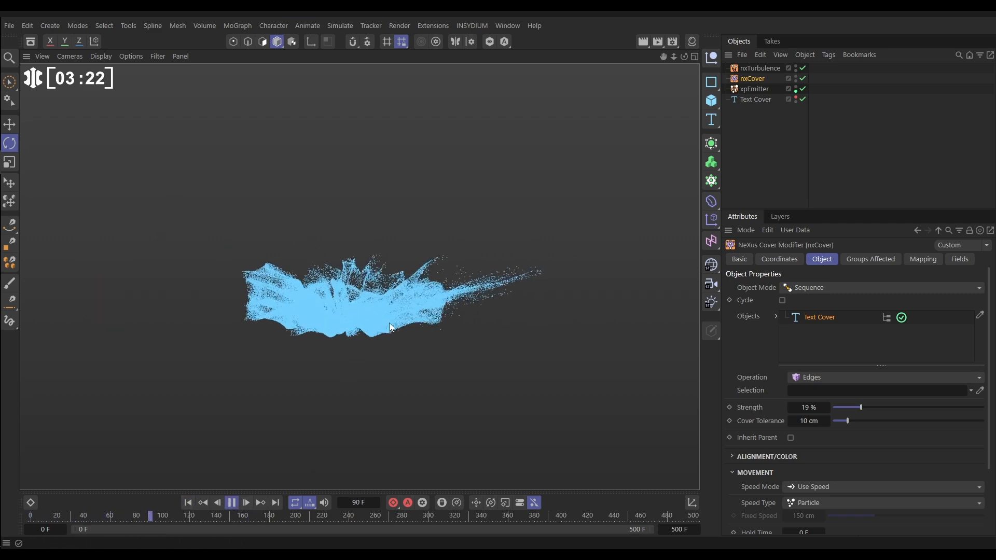
pyautogui.click(245, 502)
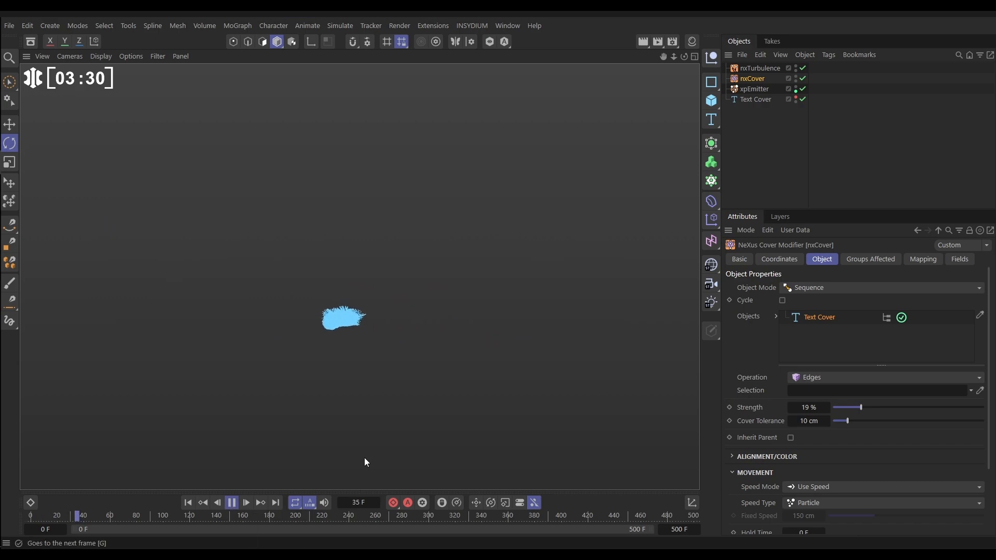
pyautogui.click(245, 504)
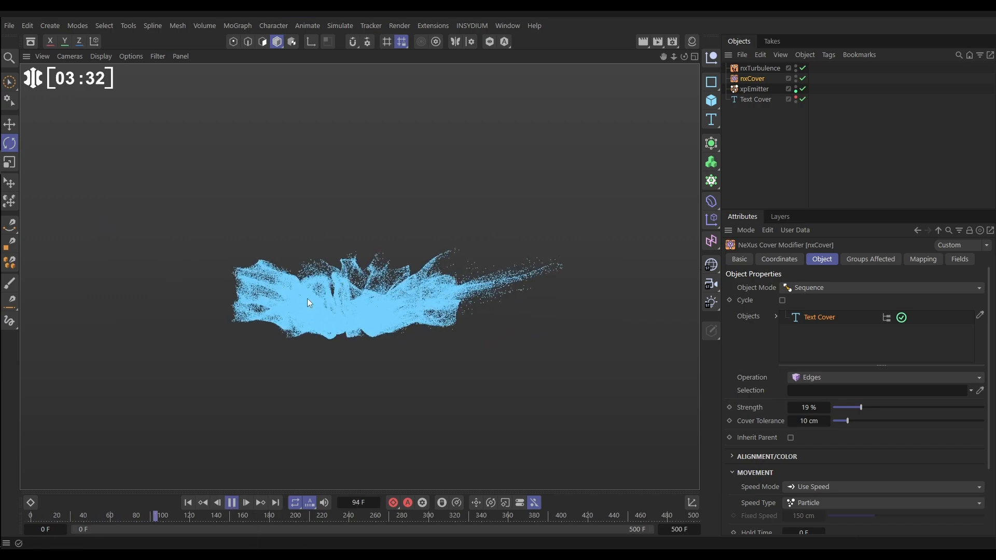
pyautogui.click(245, 502)
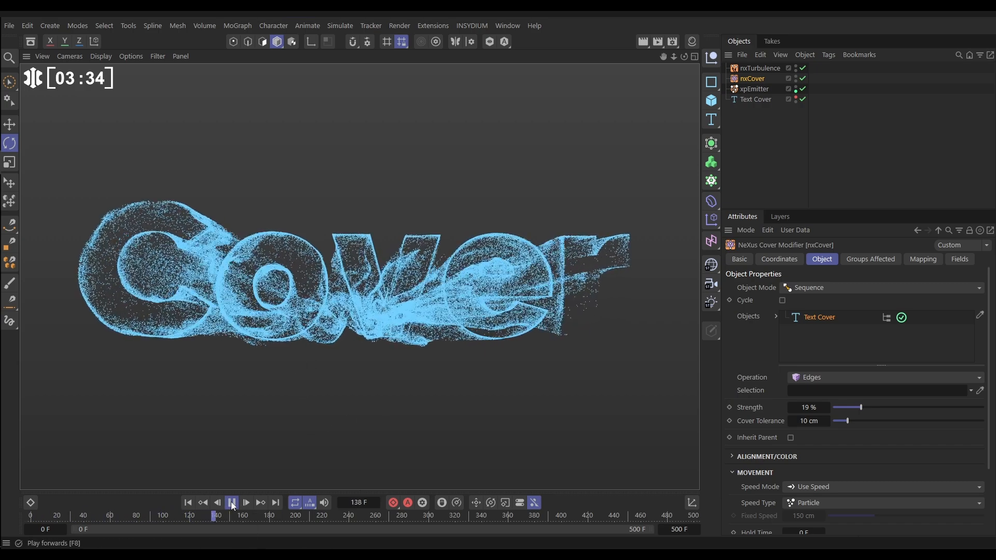
pyautogui.click(231, 502)
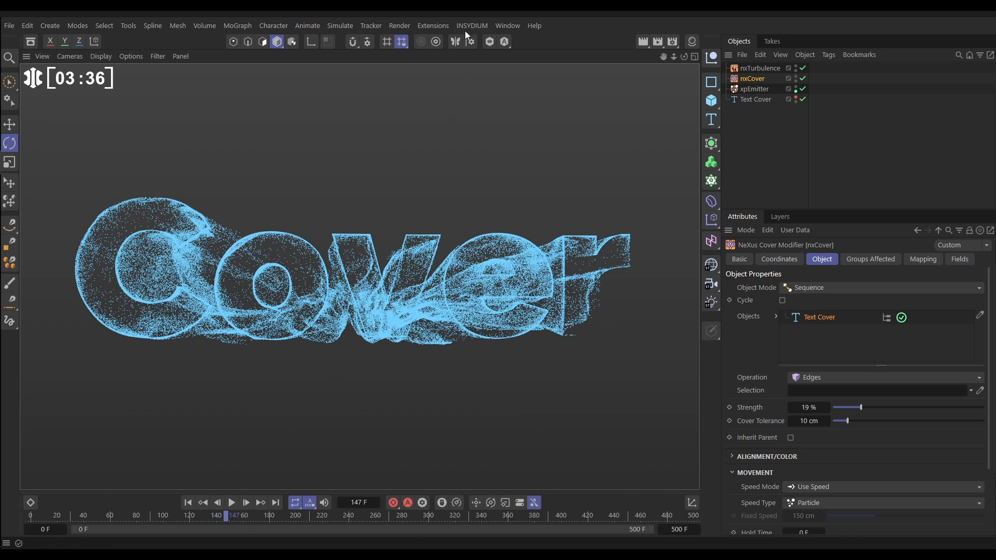
# Step: Add an nxColor modifier with a Gradient by Parameter colour layer
pyautogui.click(471, 24)
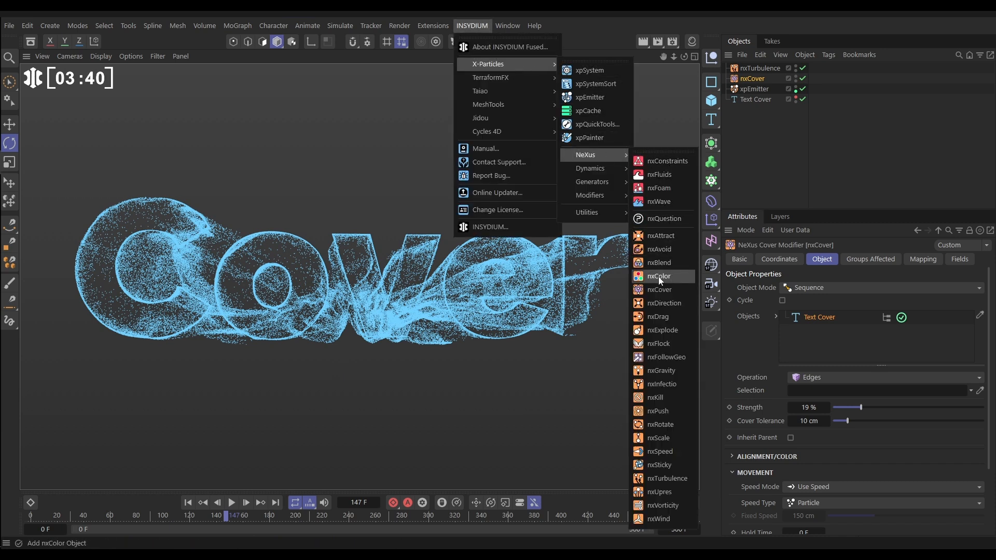
pyautogui.click(661, 276)
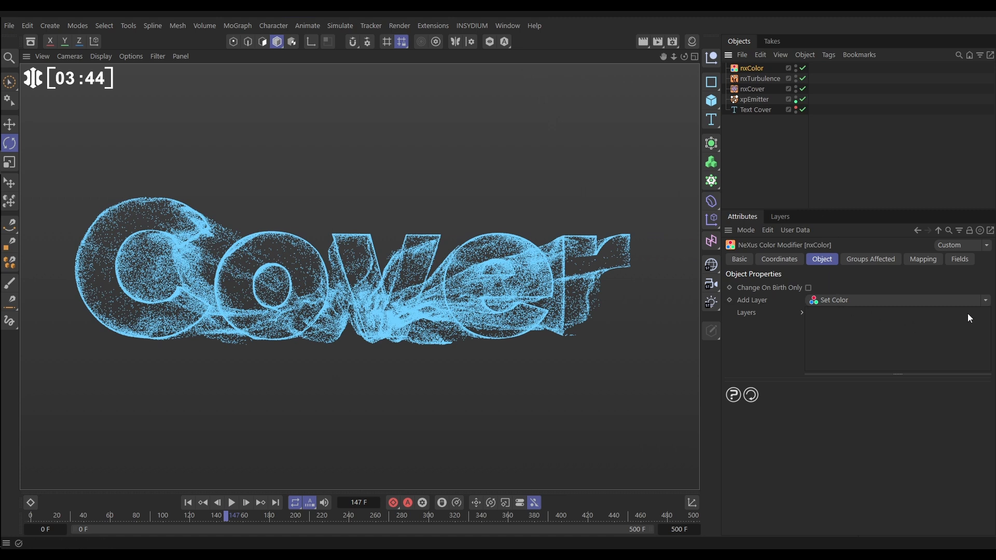
pyautogui.click(982, 300)
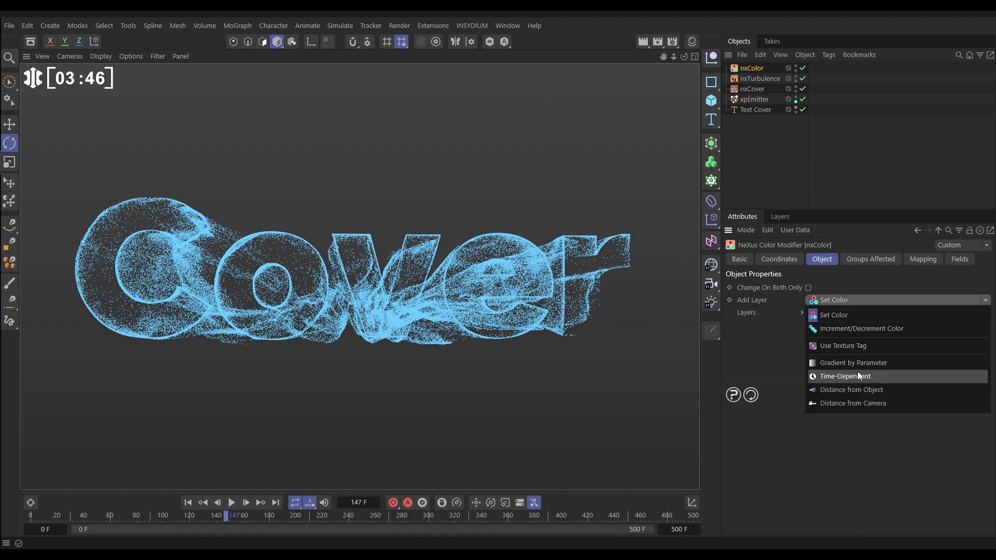
pyautogui.click(854, 362)
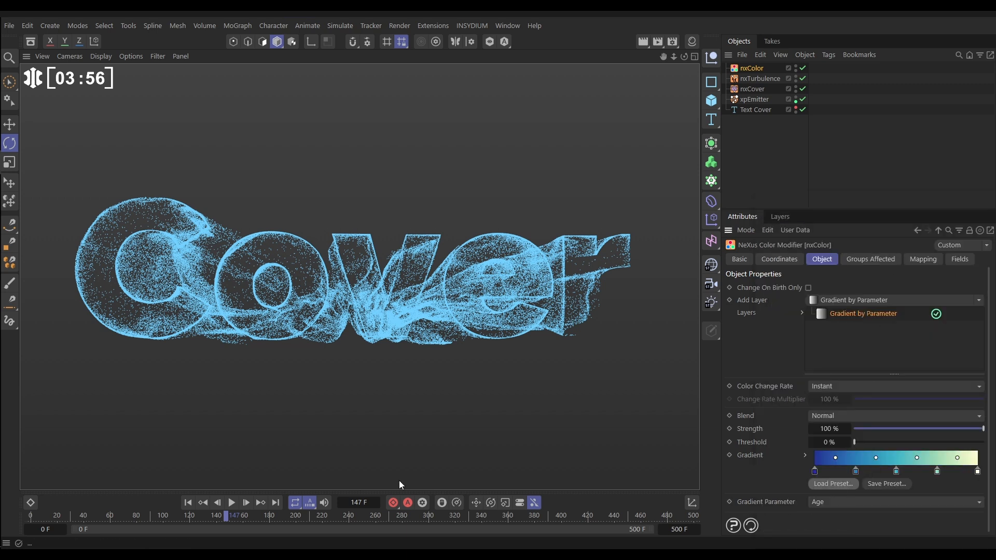
# Step: Replay the simulation to preview the still-blue particles, then stop
pyautogui.click(231, 503)
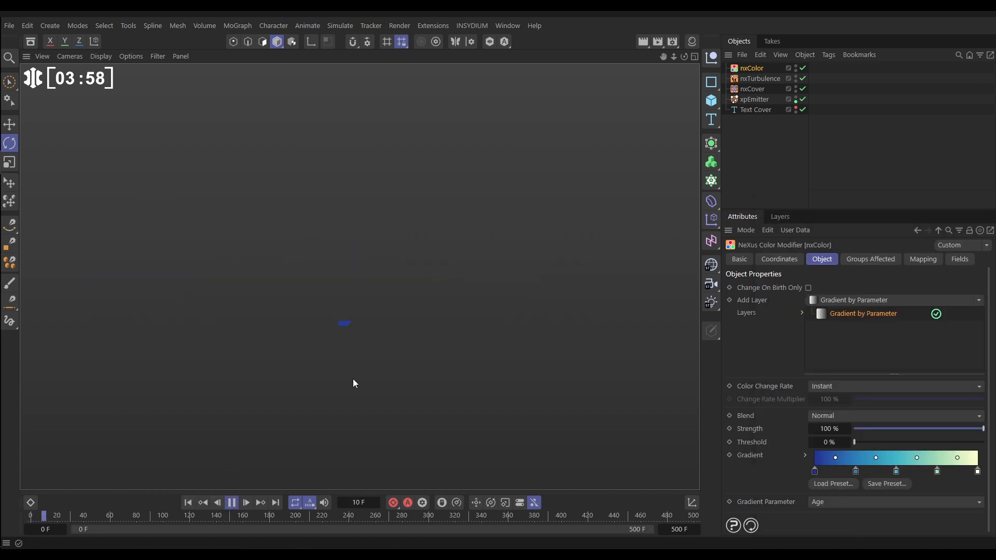
pyautogui.click(245, 502)
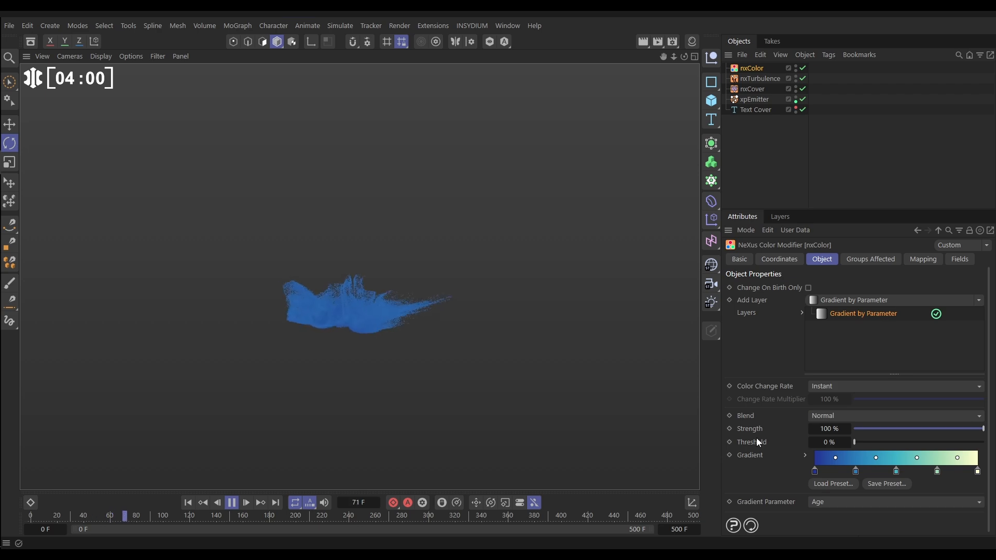
pyautogui.click(245, 503)
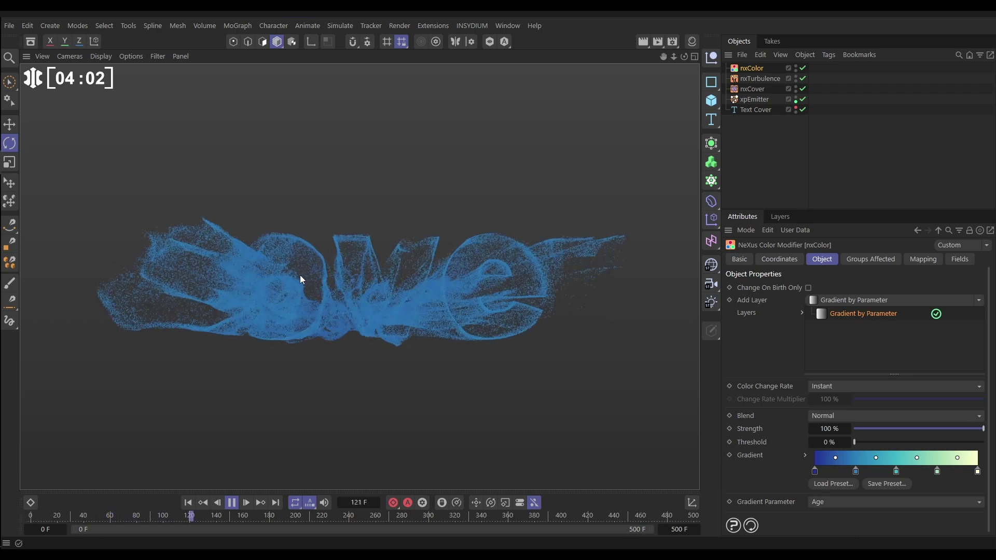
pyautogui.click(245, 502)
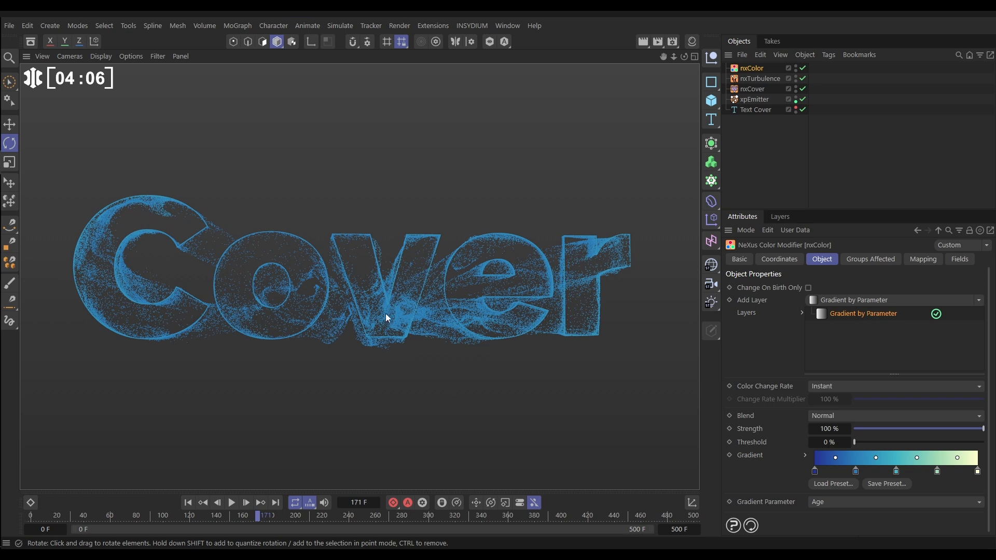
# Step: Drive the gradient by particle Direction instead of Age and rewind the timeline
pyautogui.click(895, 503)
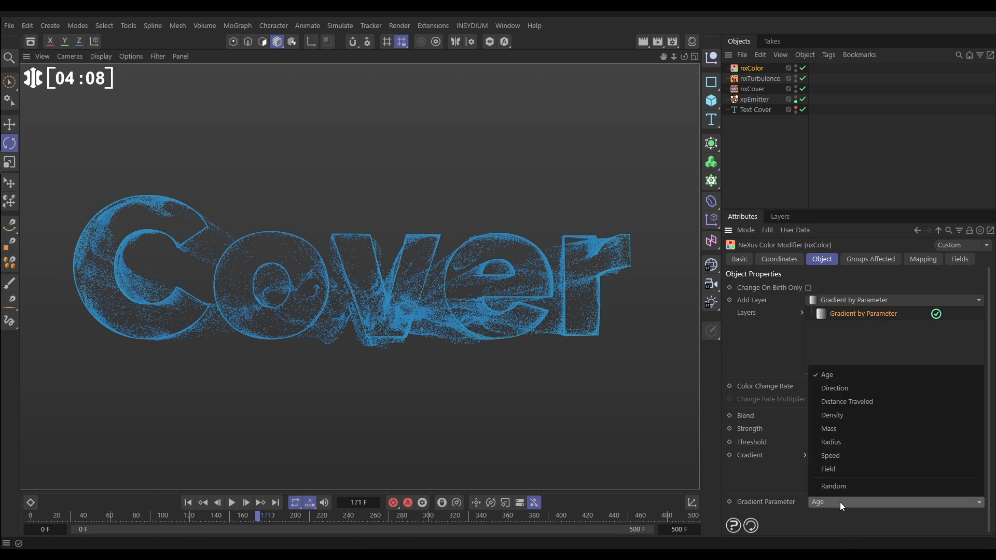
pyautogui.moveTo(832, 456)
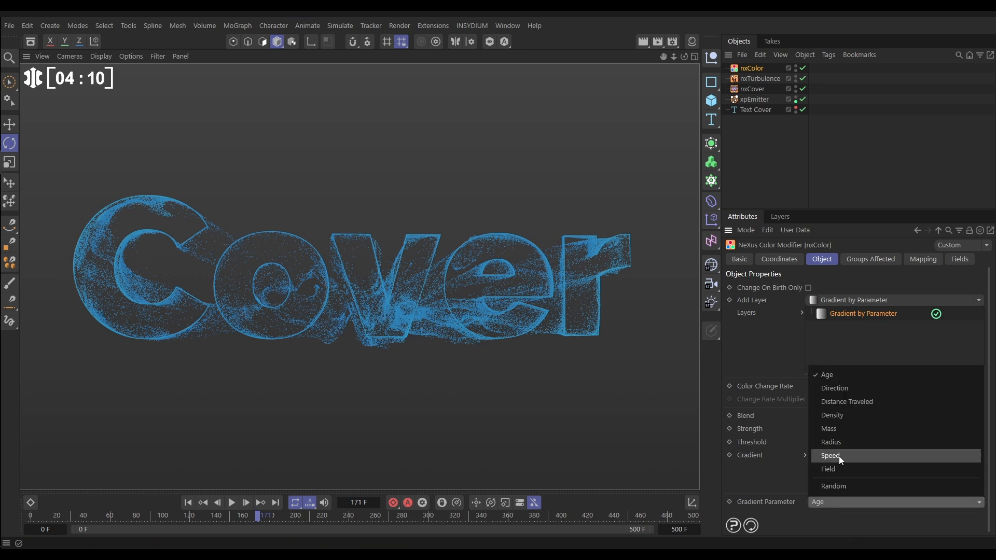
pyautogui.moveTo(835, 388)
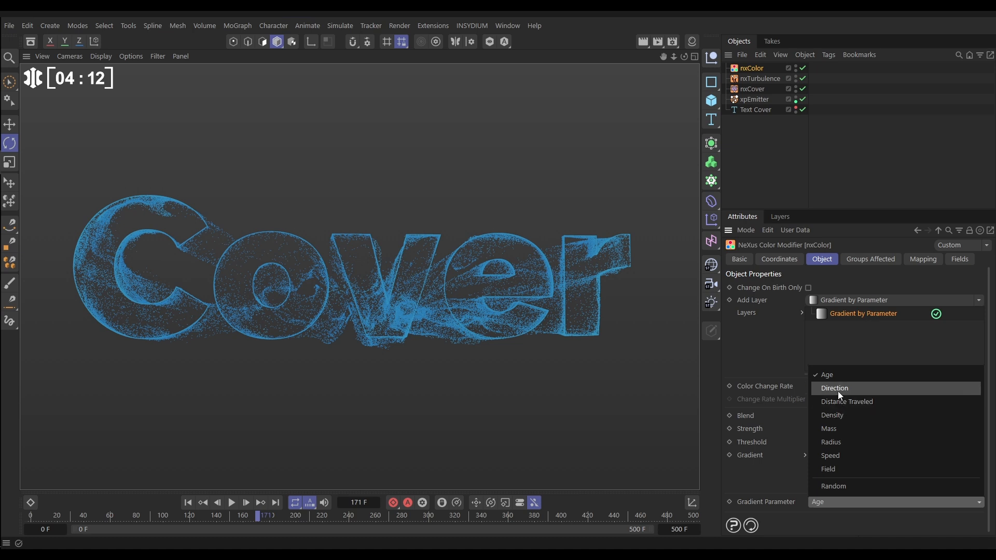
pyautogui.click(835, 388)
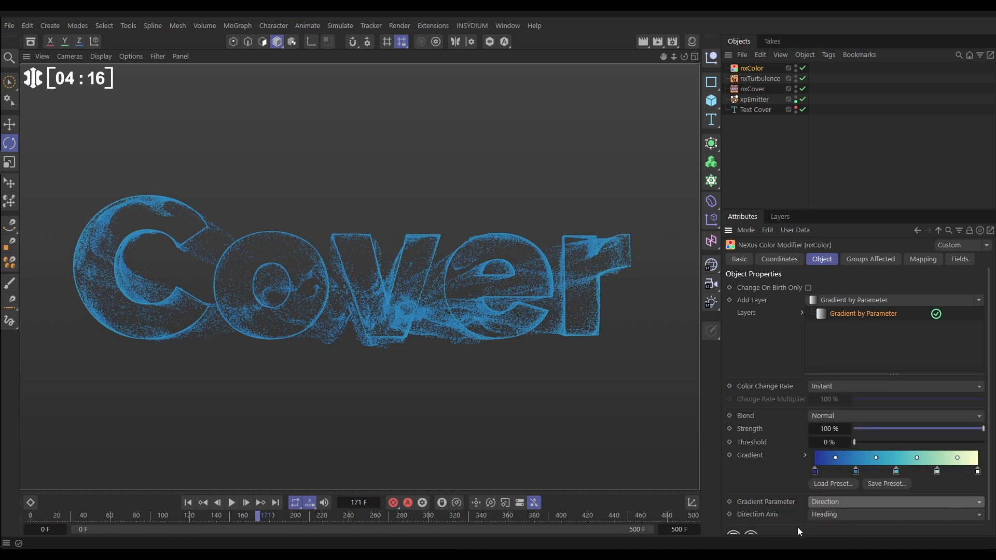
pyautogui.click(894, 513)
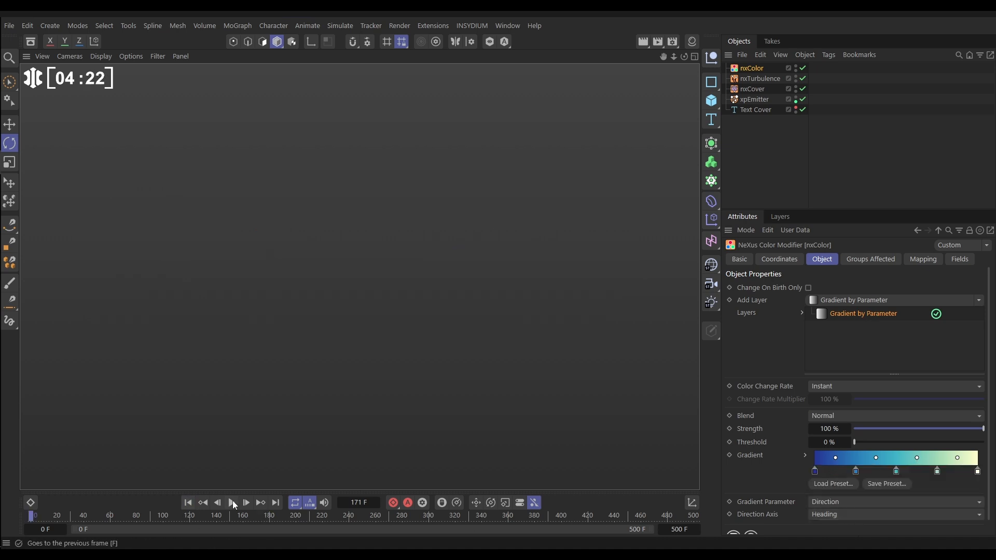
# Step: Play the blue-to-green particles through and stop at frame 320 on the letter outlines
pyautogui.click(245, 502)
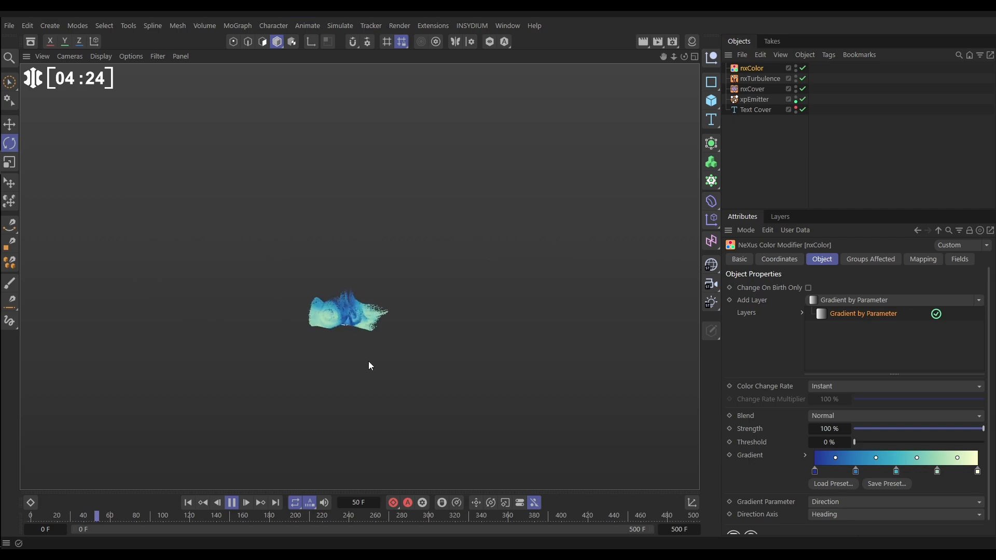
pyautogui.click(245, 503)
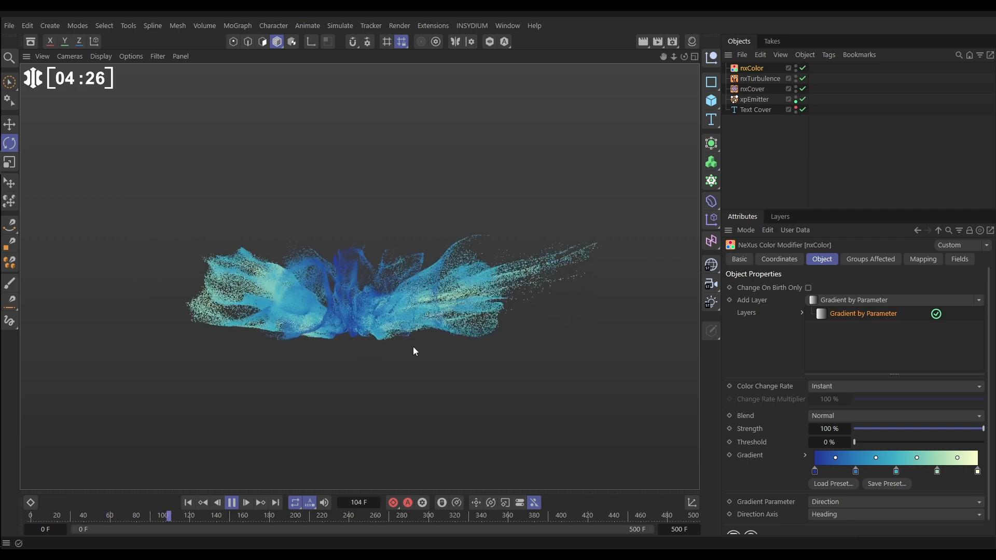
pyautogui.click(245, 502)
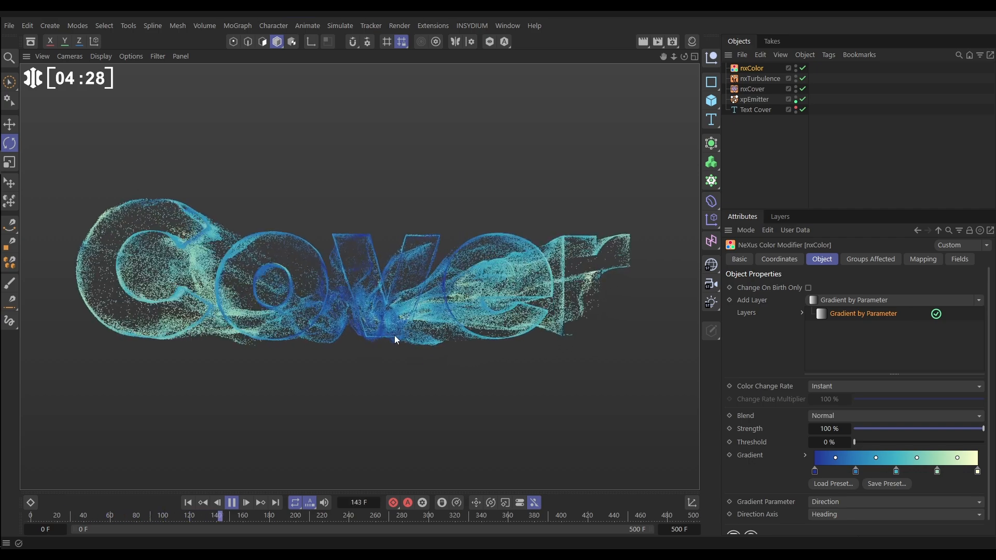
pyautogui.click(245, 503)
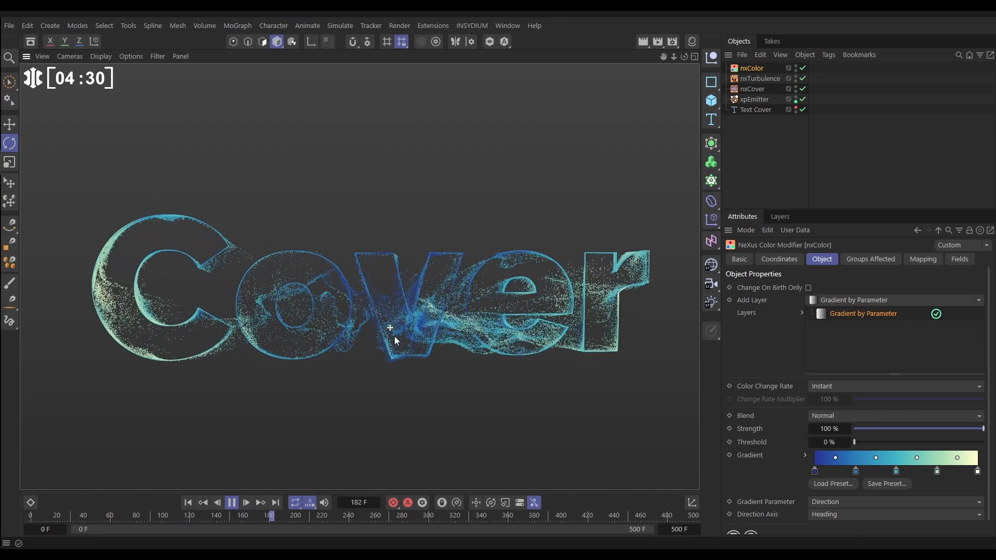
pyautogui.click(245, 503)
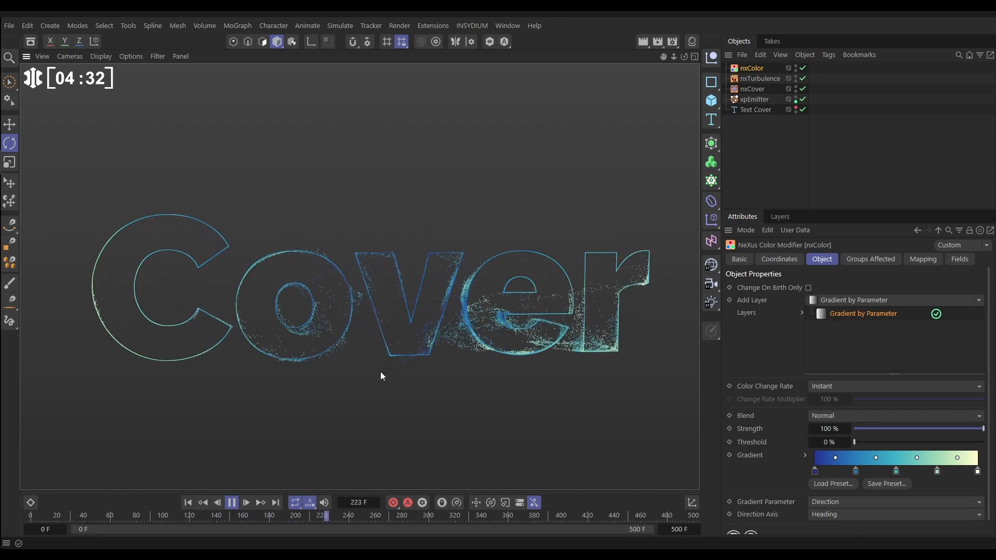
pyautogui.click(245, 503)
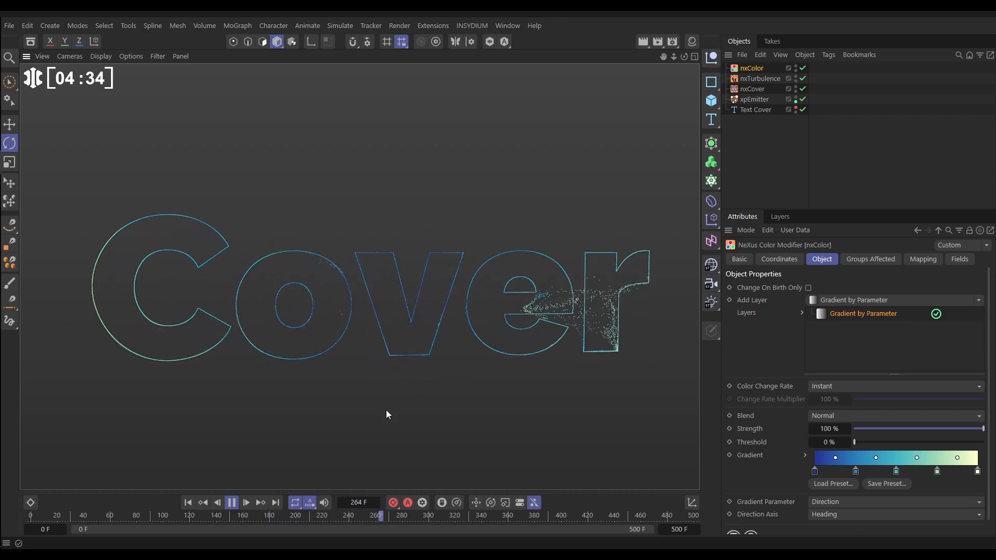
pyautogui.click(245, 502)
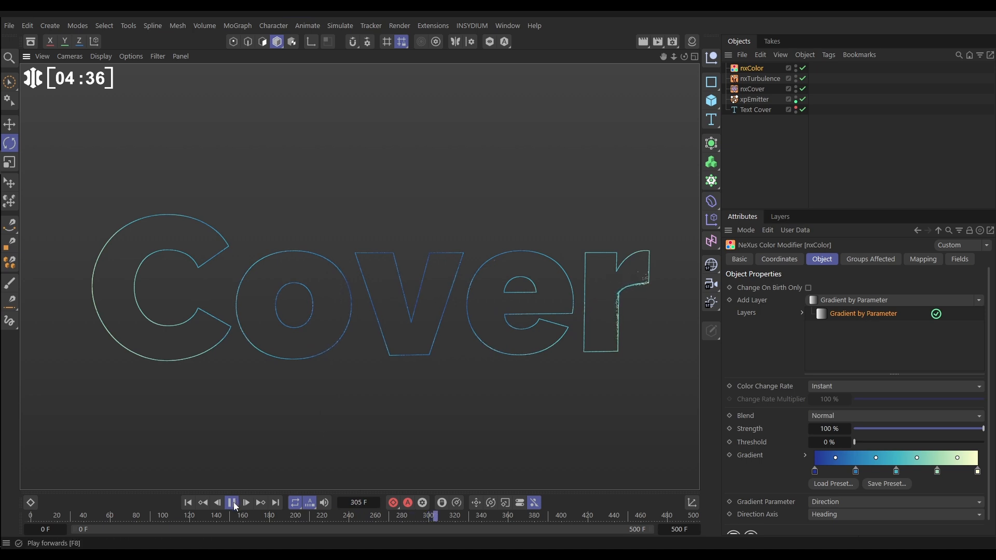
pyautogui.click(232, 502)
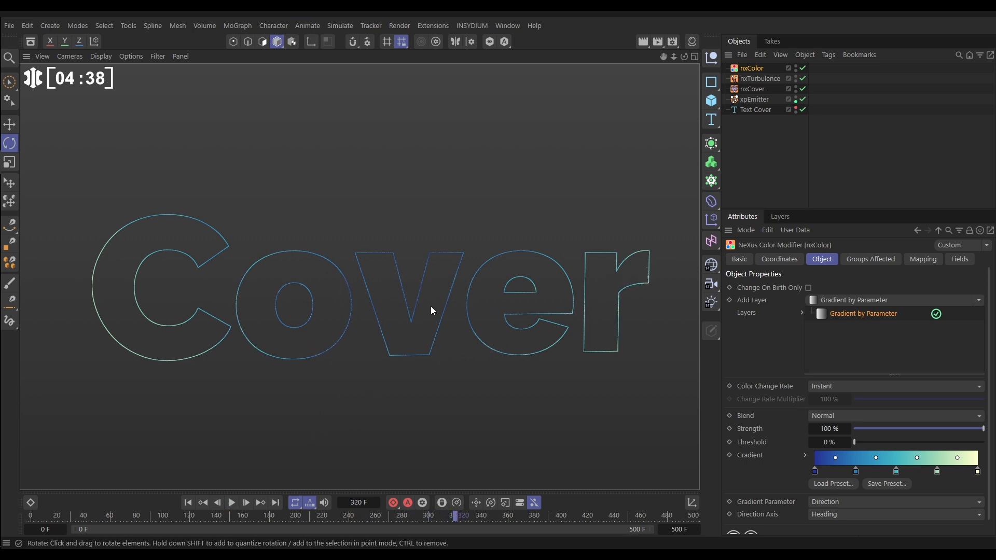
pyautogui.moveTo(424, 355)
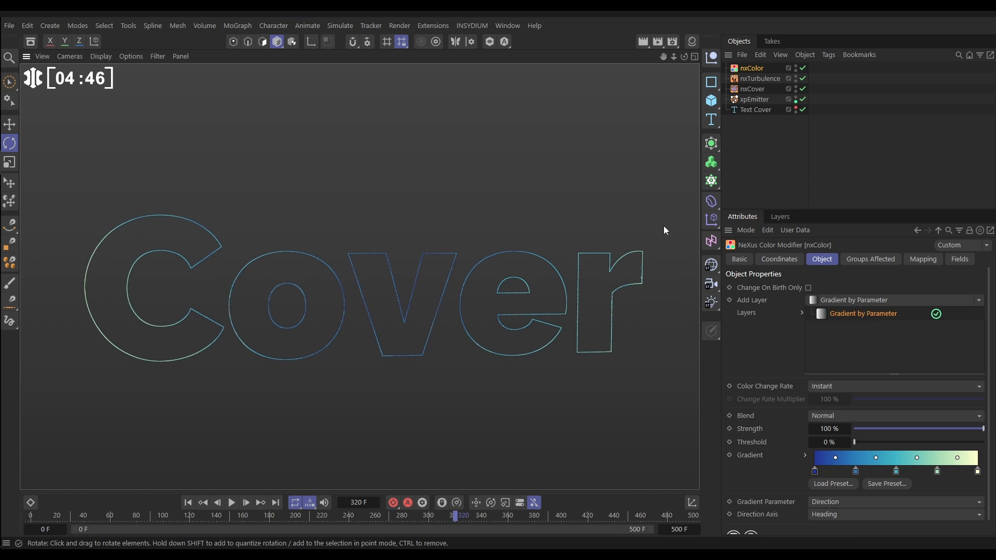
# Step: Set the nxCover Holding Mode to Spring (0.5 cm length, 1.5 stiffness, 5% damping)
pyautogui.click(753, 88)
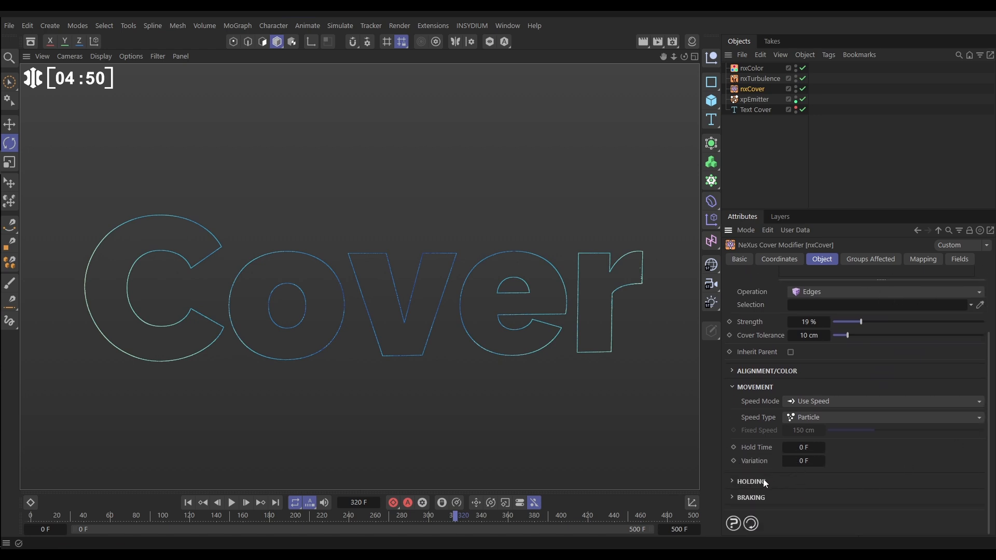
pyautogui.click(751, 480)
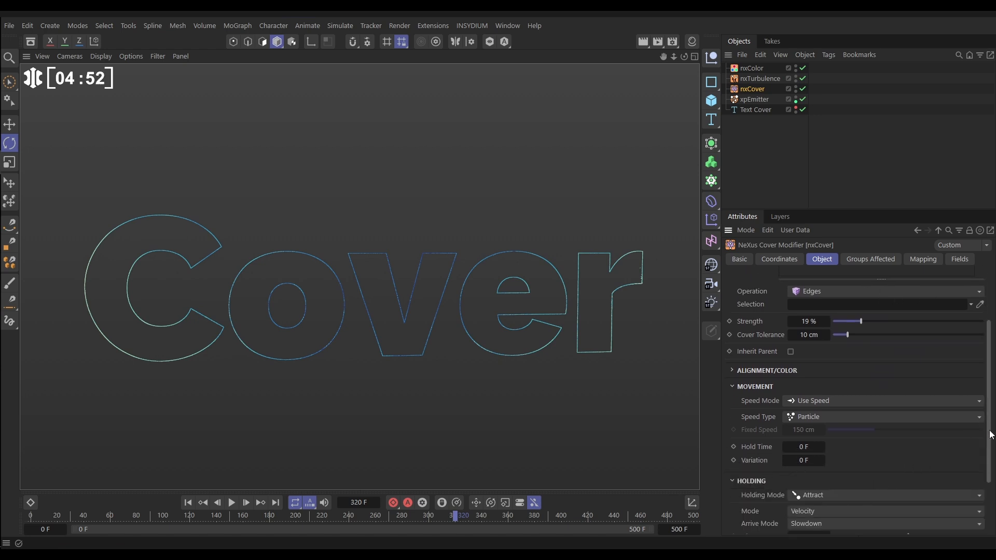
pyautogui.scroll(-3)
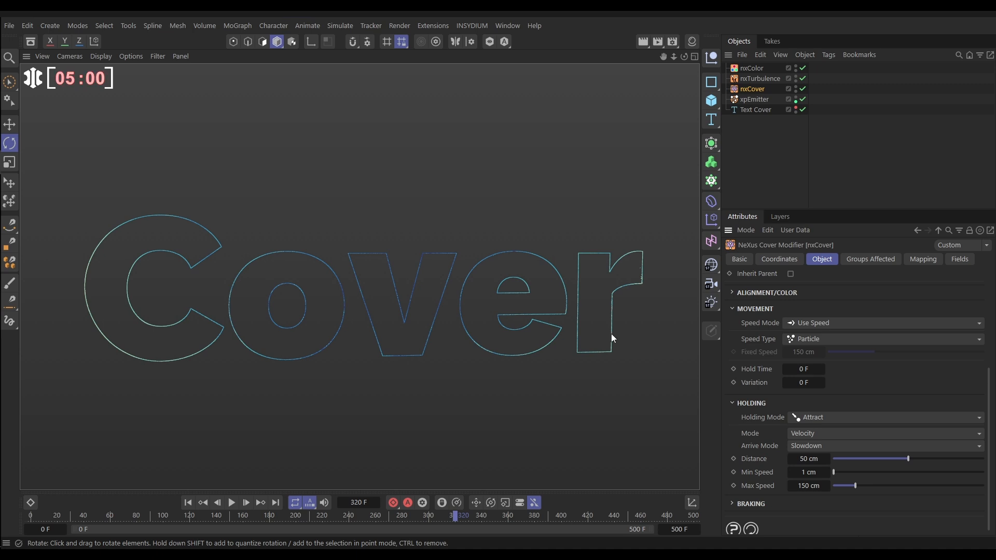
pyautogui.click(885, 417)
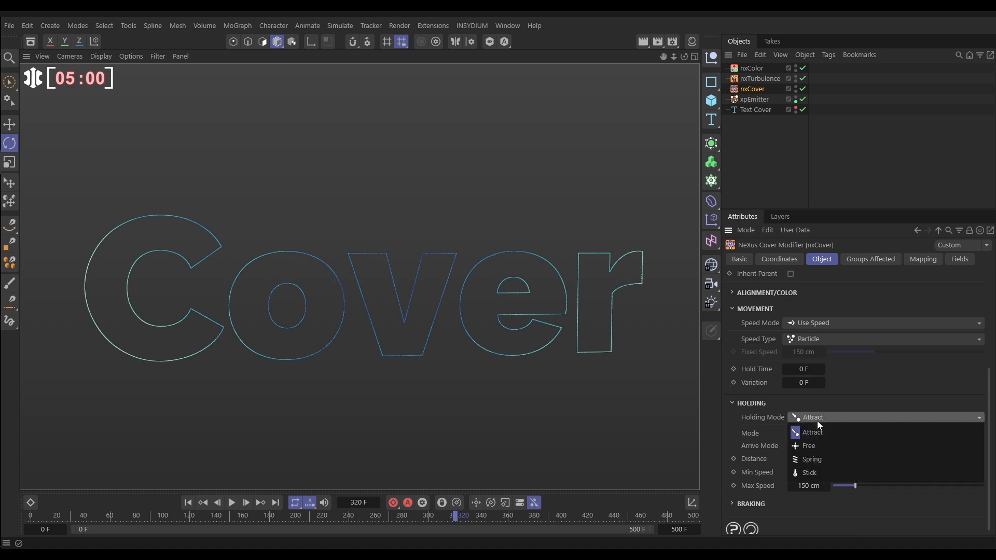
pyautogui.click(812, 459)
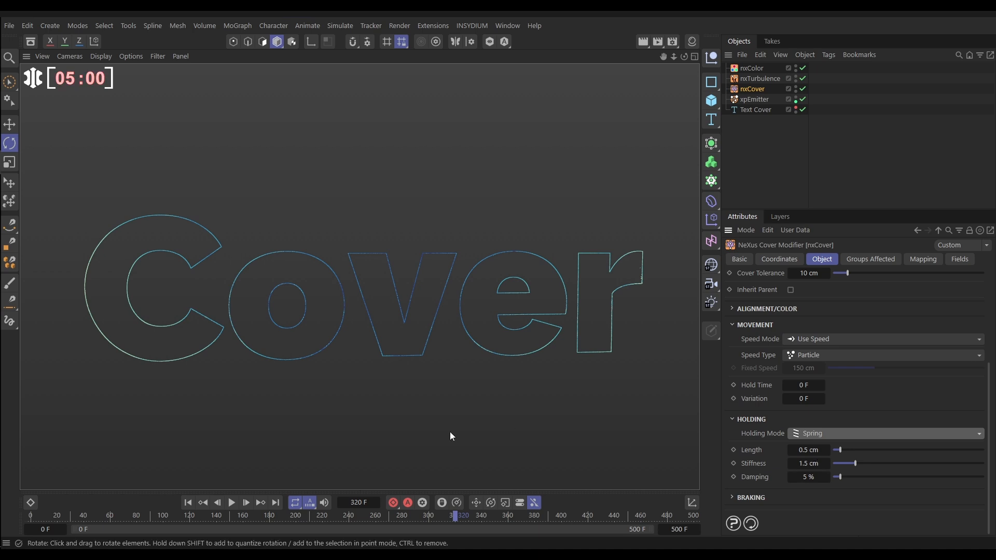
# Step: Replay the simulation from the start to watch particles gather onto the Cover outlines
pyautogui.click(231, 503)
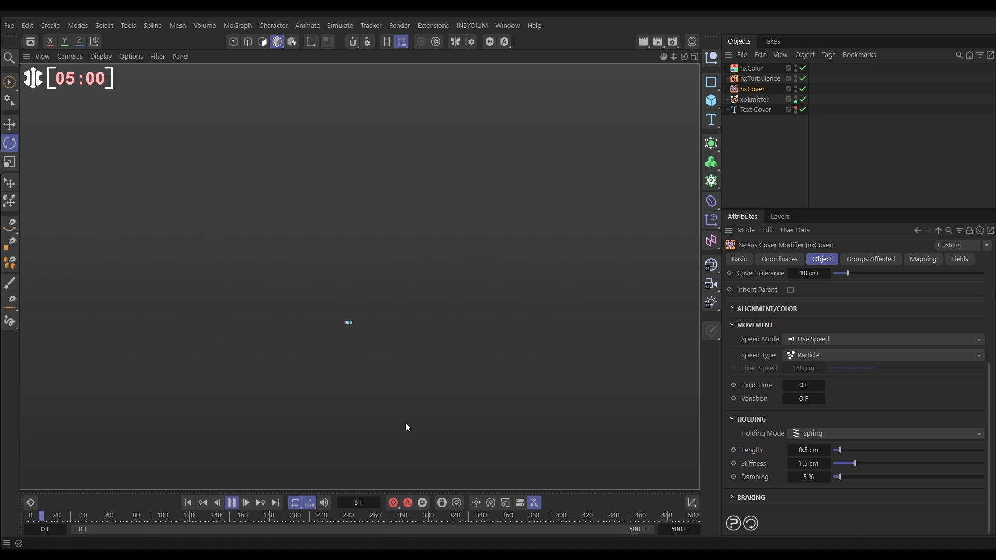
pyautogui.click(245, 502)
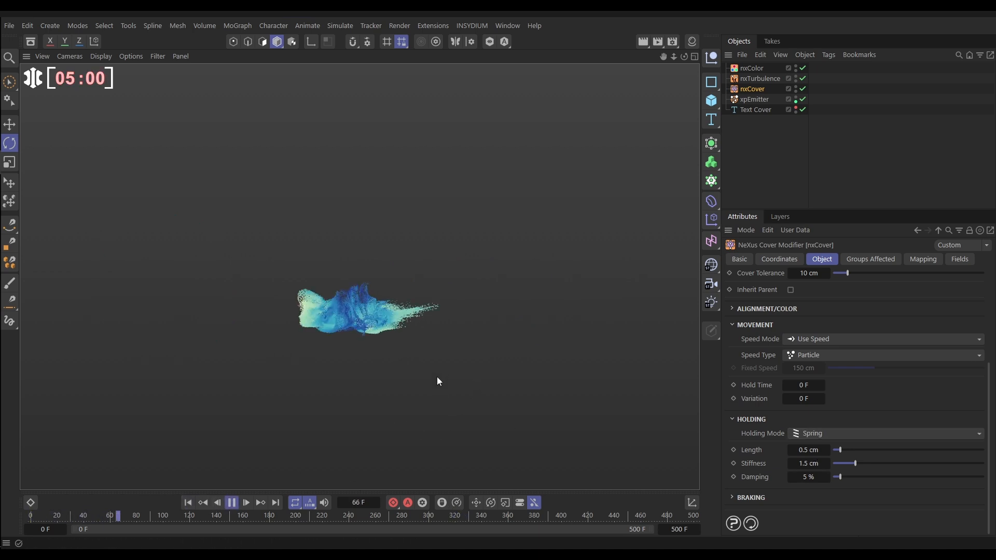
pyautogui.click(245, 502)
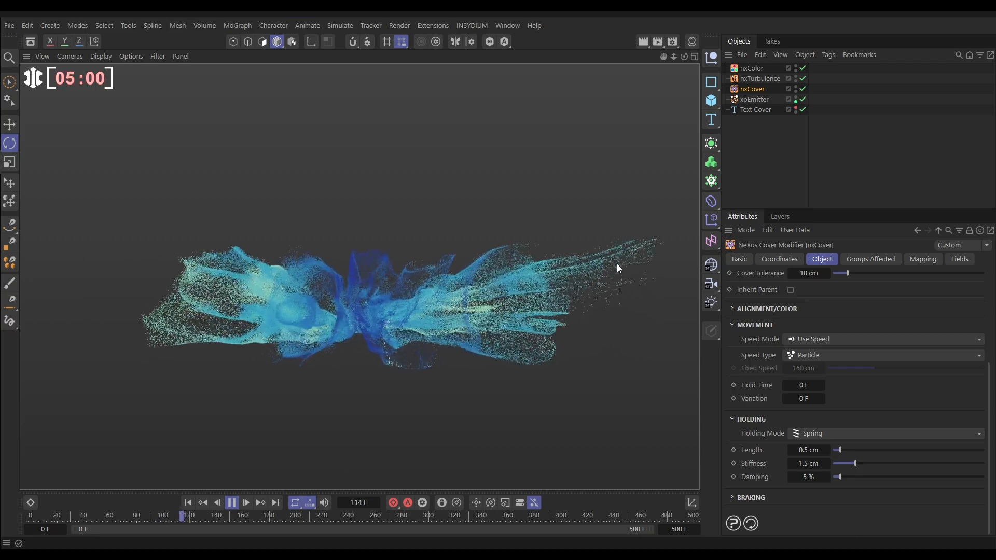
pyautogui.click(245, 503)
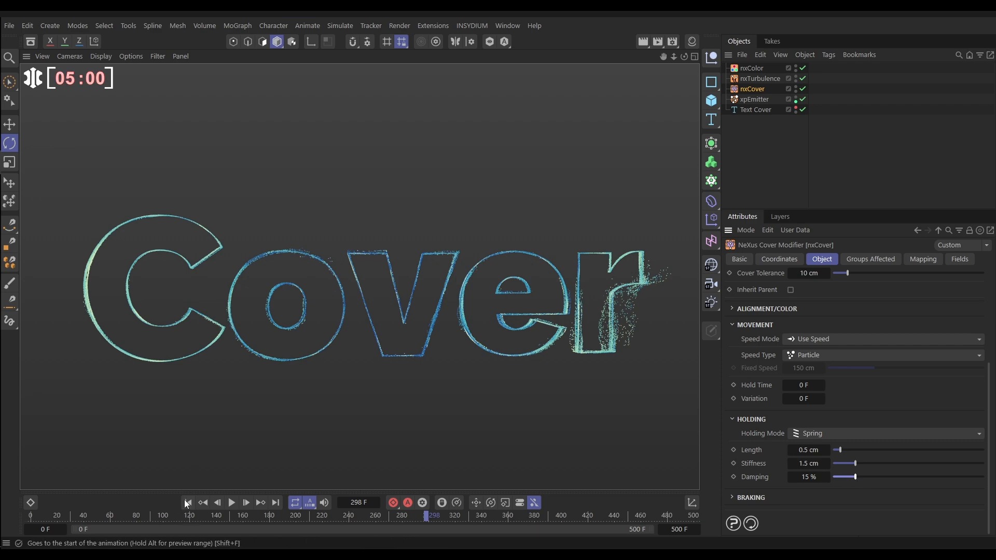
# Step: With Holding damping at 15%, rewind and replay to see particles settle as letter outlines
pyautogui.click(232, 503)
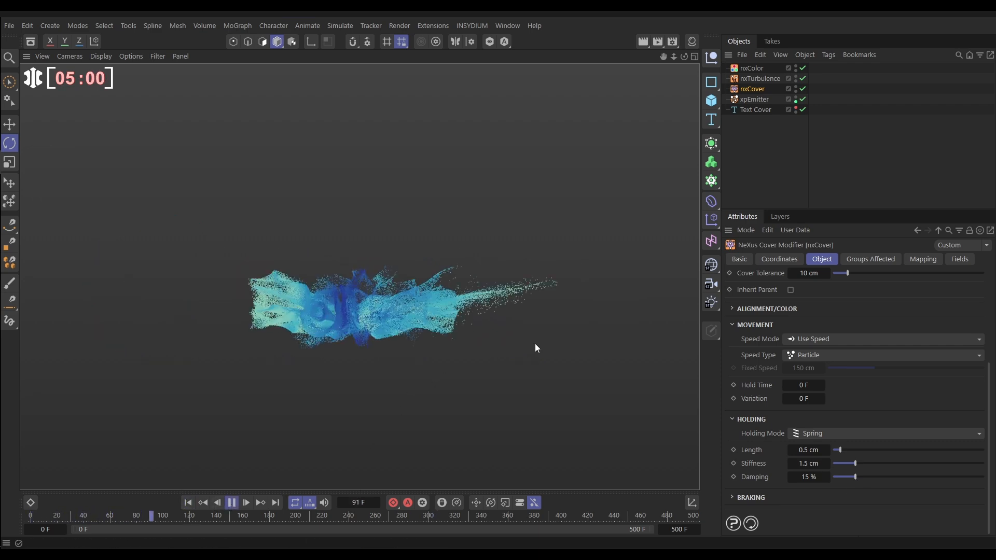
pyautogui.click(232, 502)
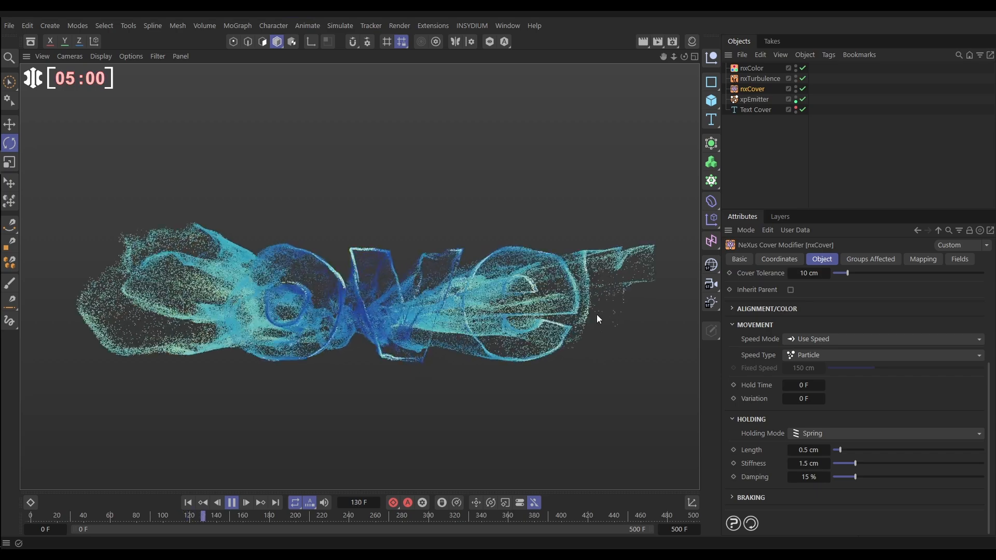
pyautogui.click(245, 502)
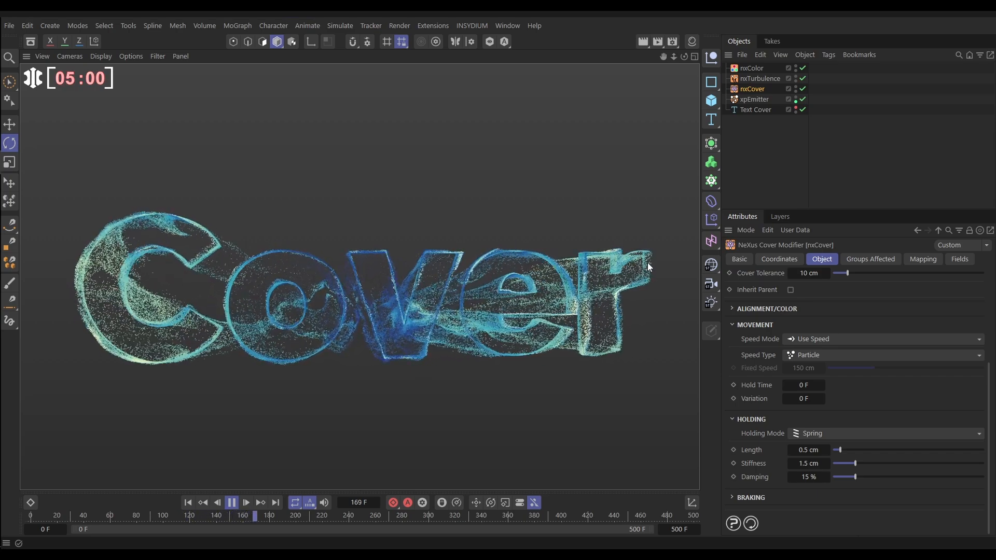
pyautogui.click(307, 502)
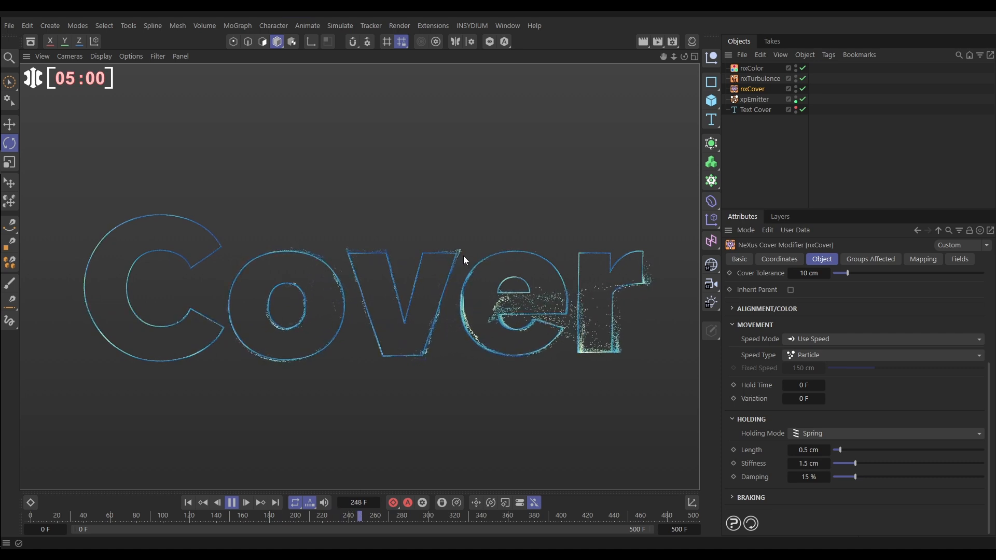
# Step: Restart playback with the nxCover Holding length at 6.1 cm
pyautogui.click(244, 502)
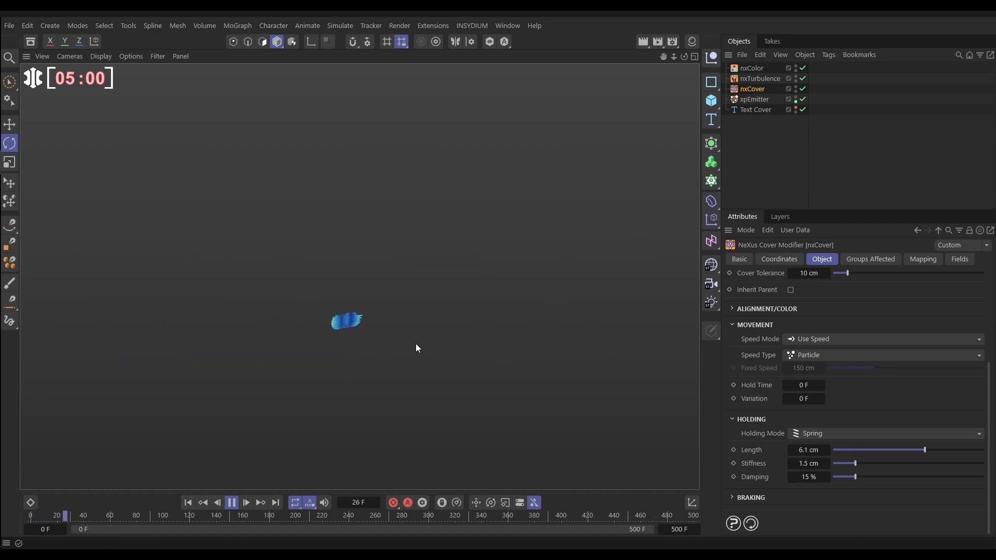
pyautogui.click(245, 503)
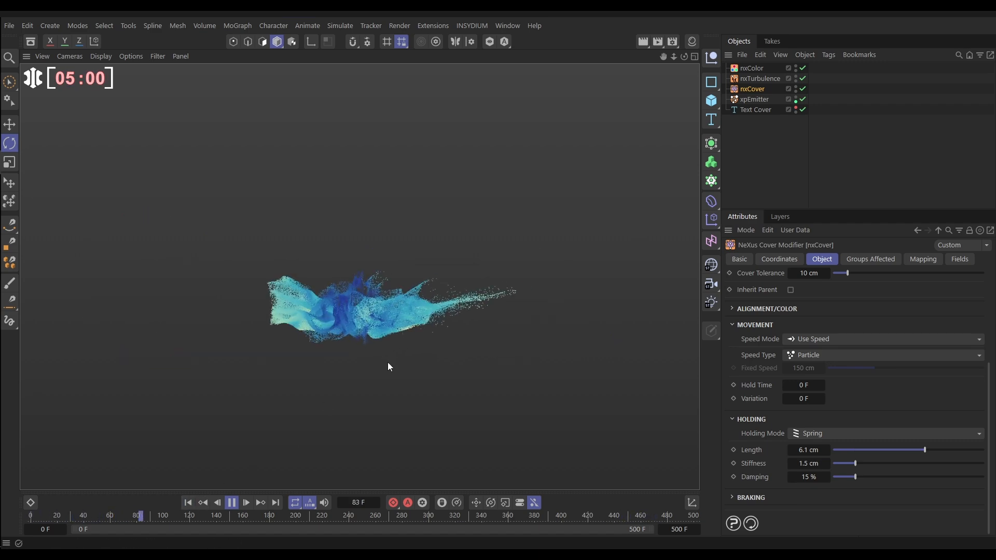
pyautogui.click(245, 502)
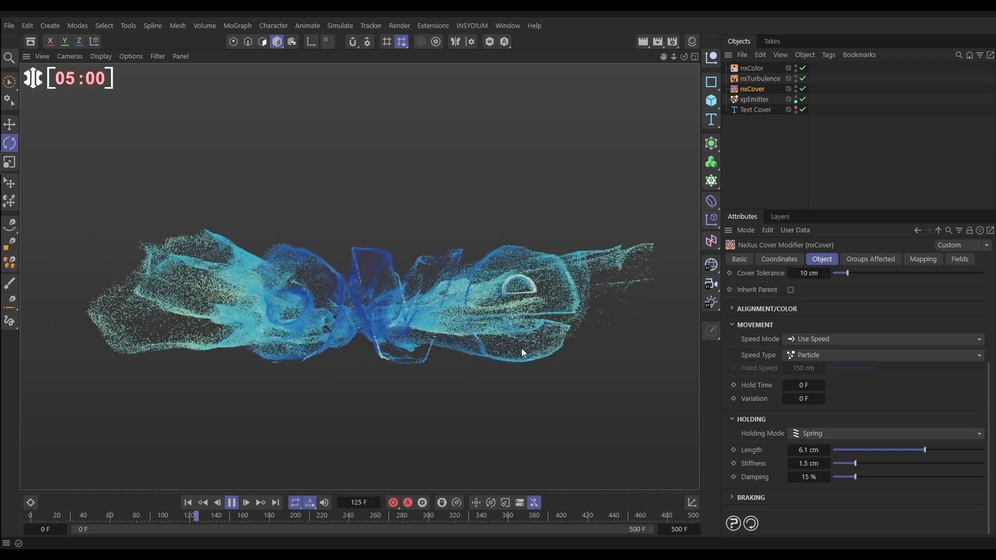
pyautogui.click(245, 502)
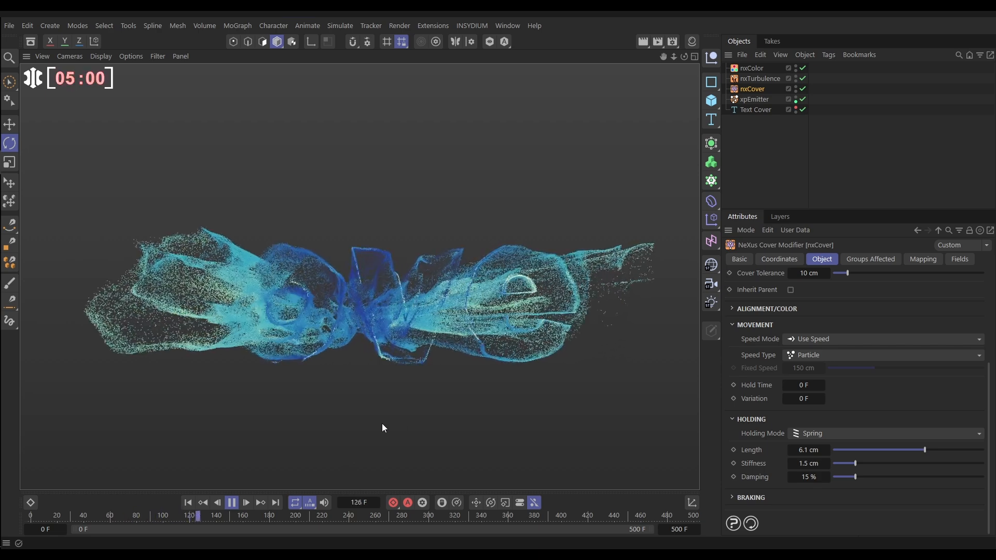
pyautogui.click(244, 502)
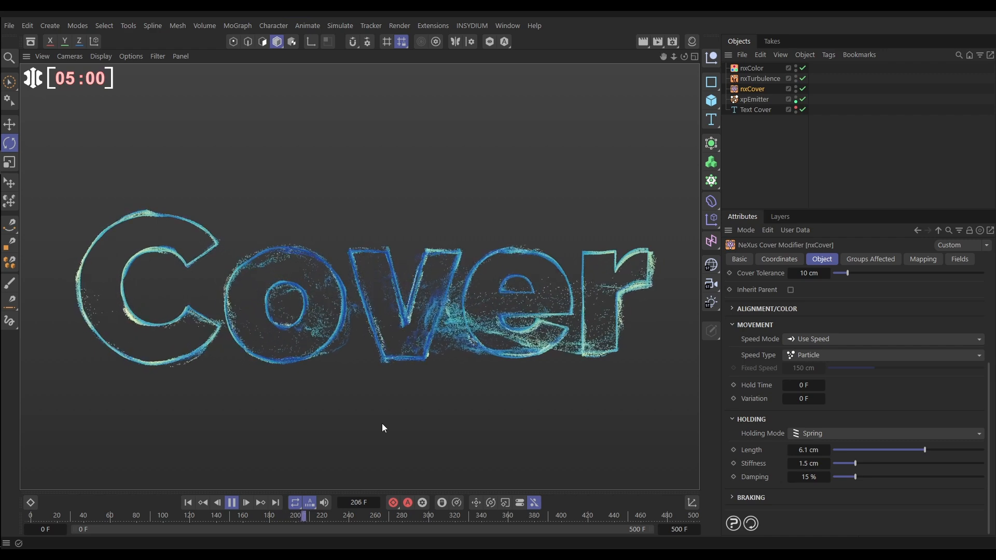
pyautogui.click(245, 502)
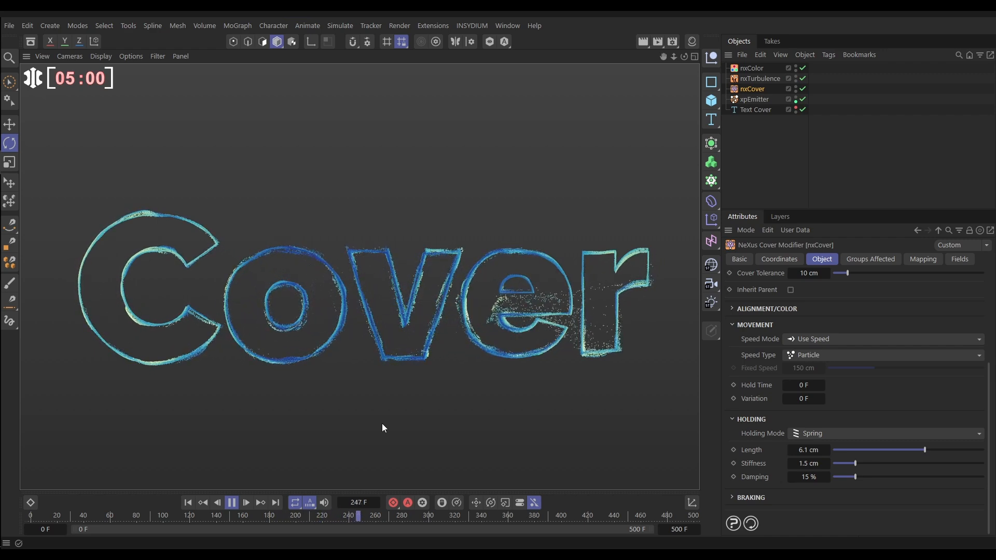